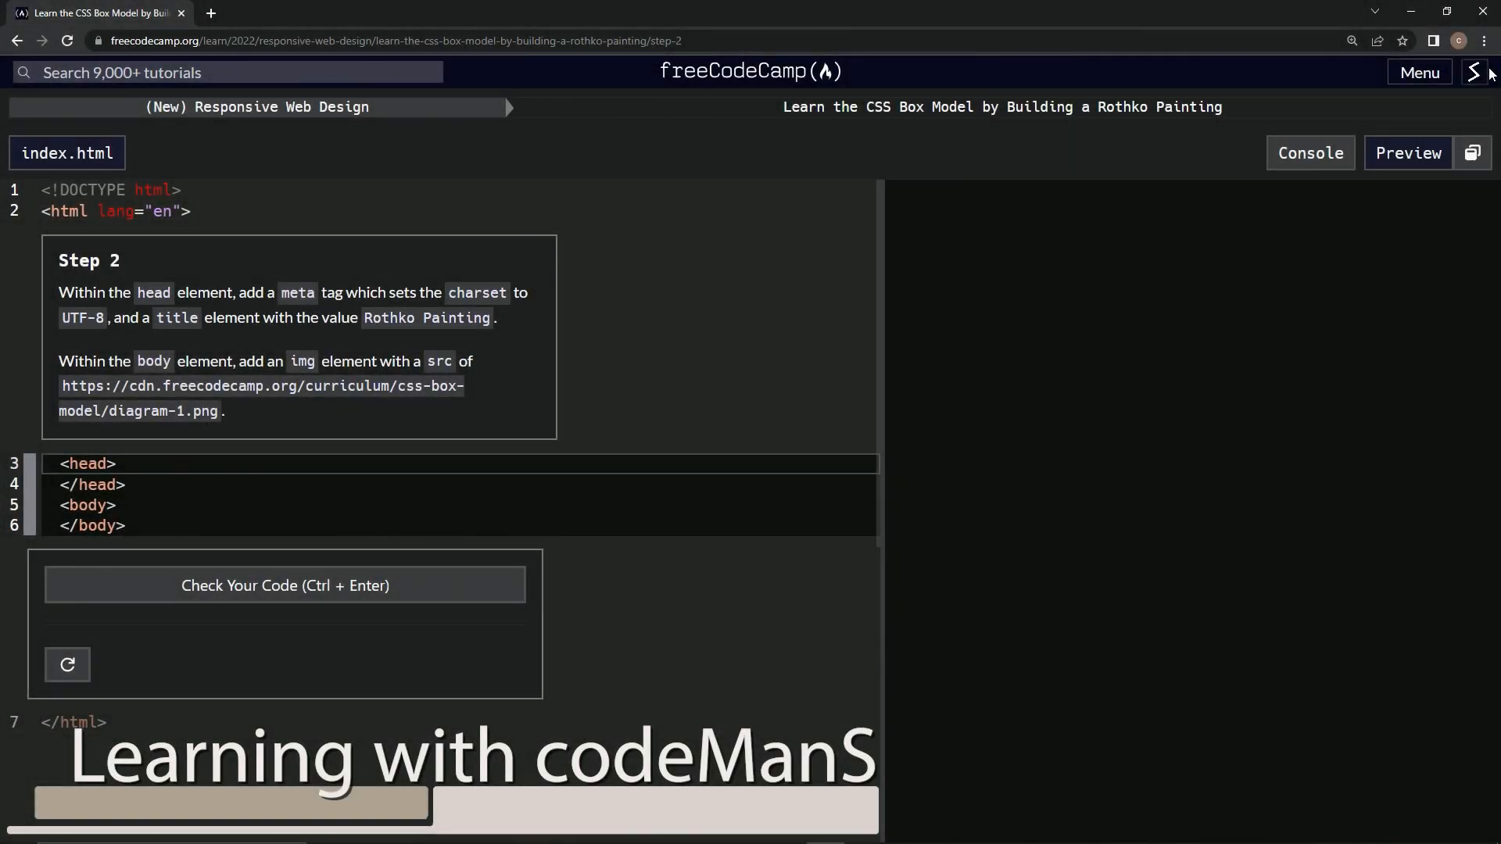
mouse_move(333, 153)
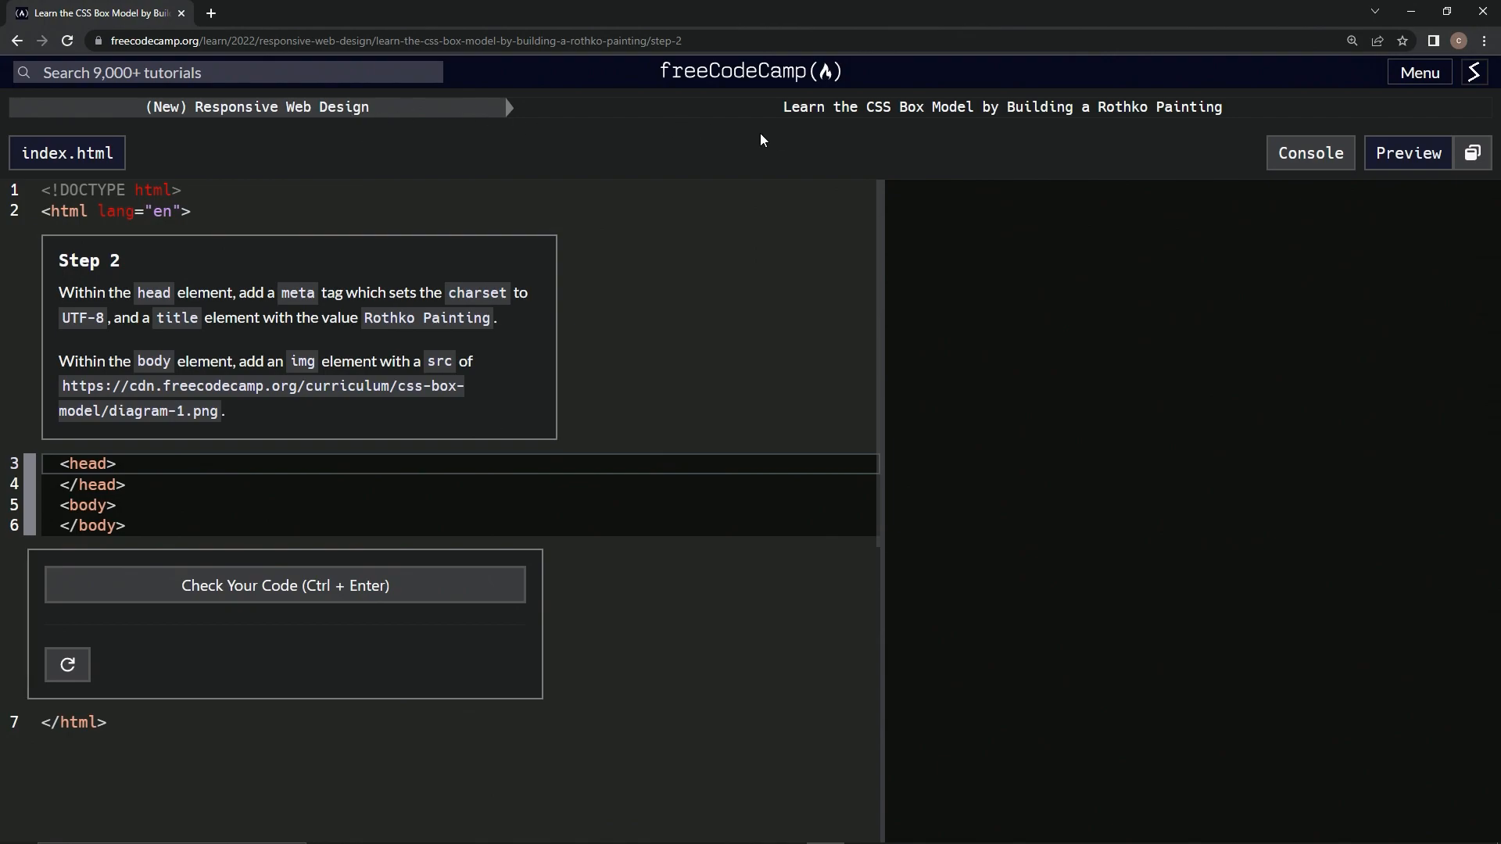
mouse_move(1081, 133)
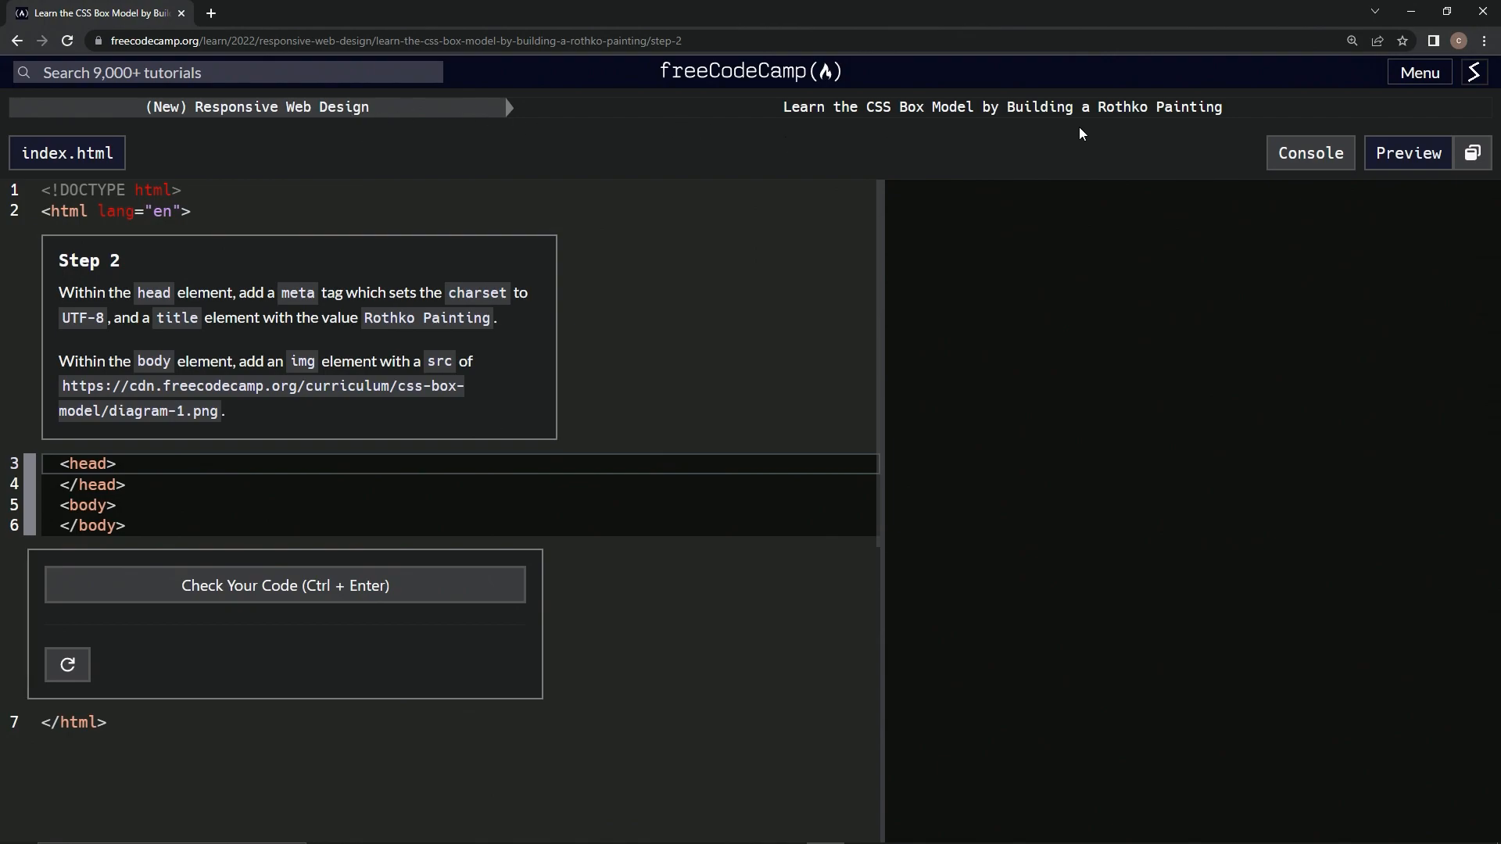
mouse_move(84, 271)
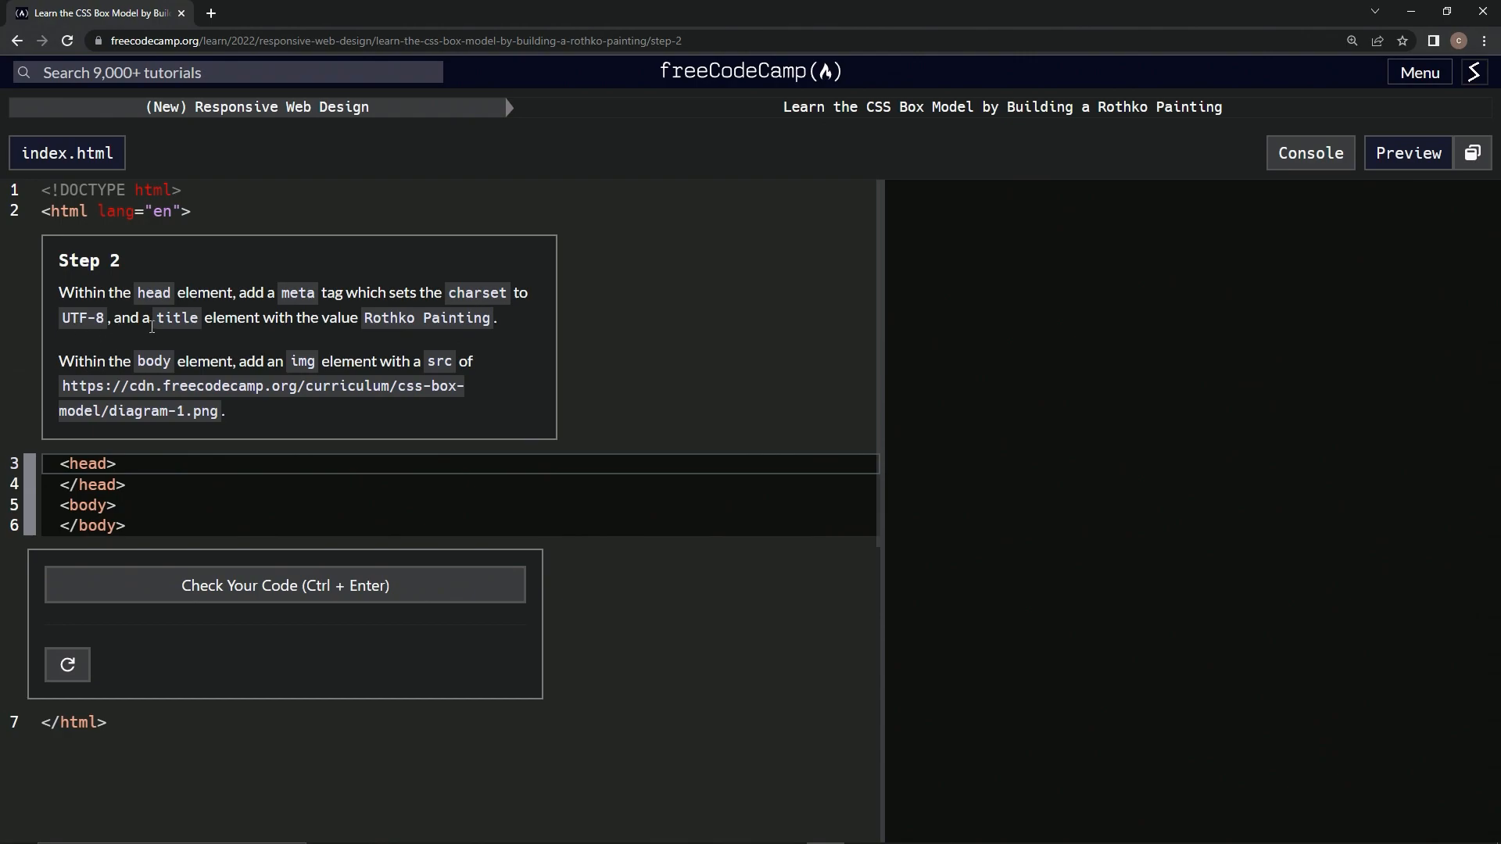
mouse_move(335, 324)
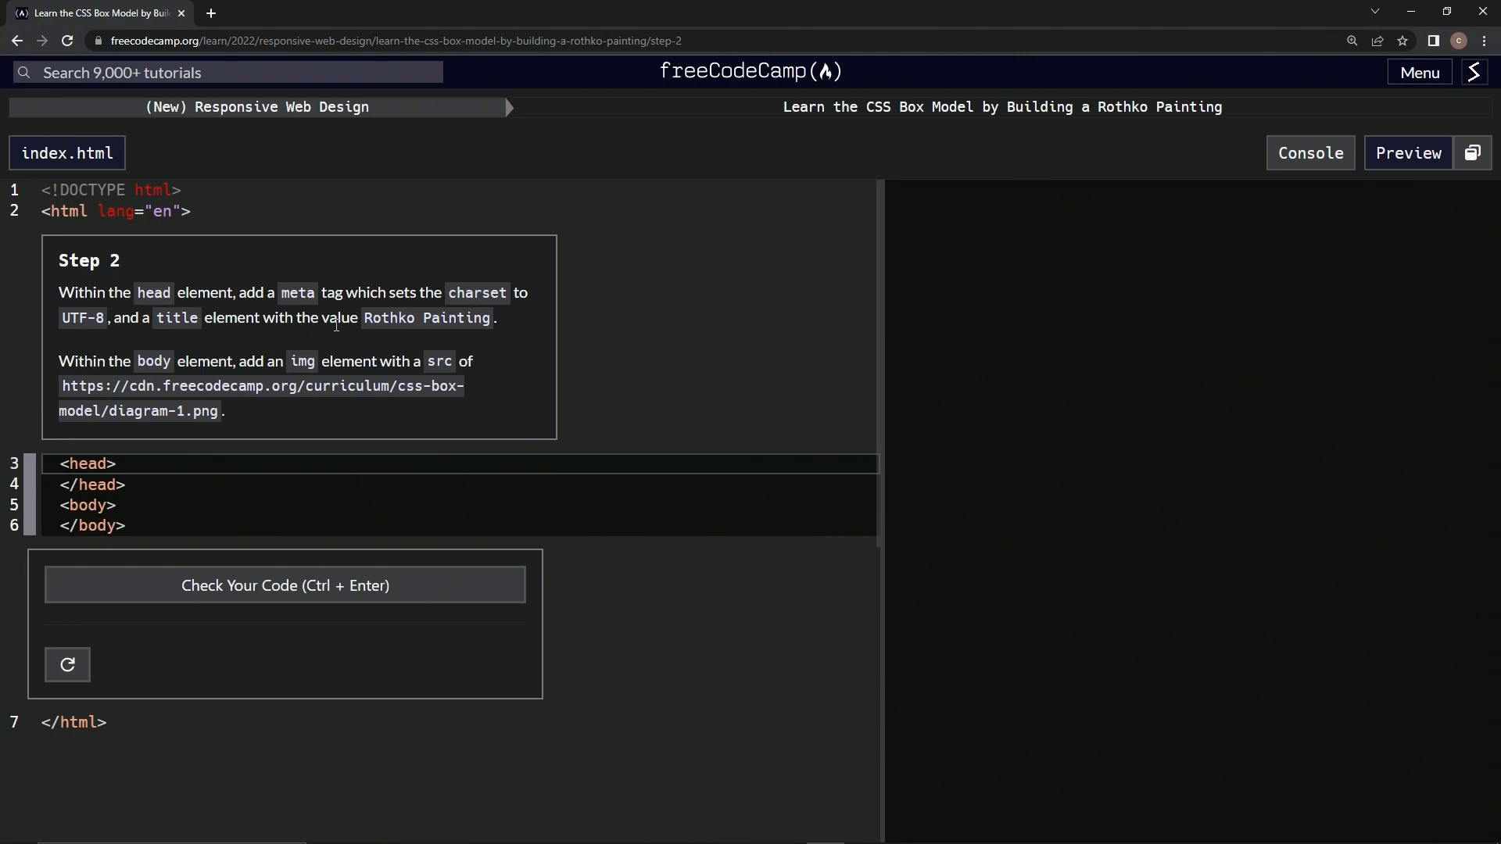
mouse_move(378, 342)
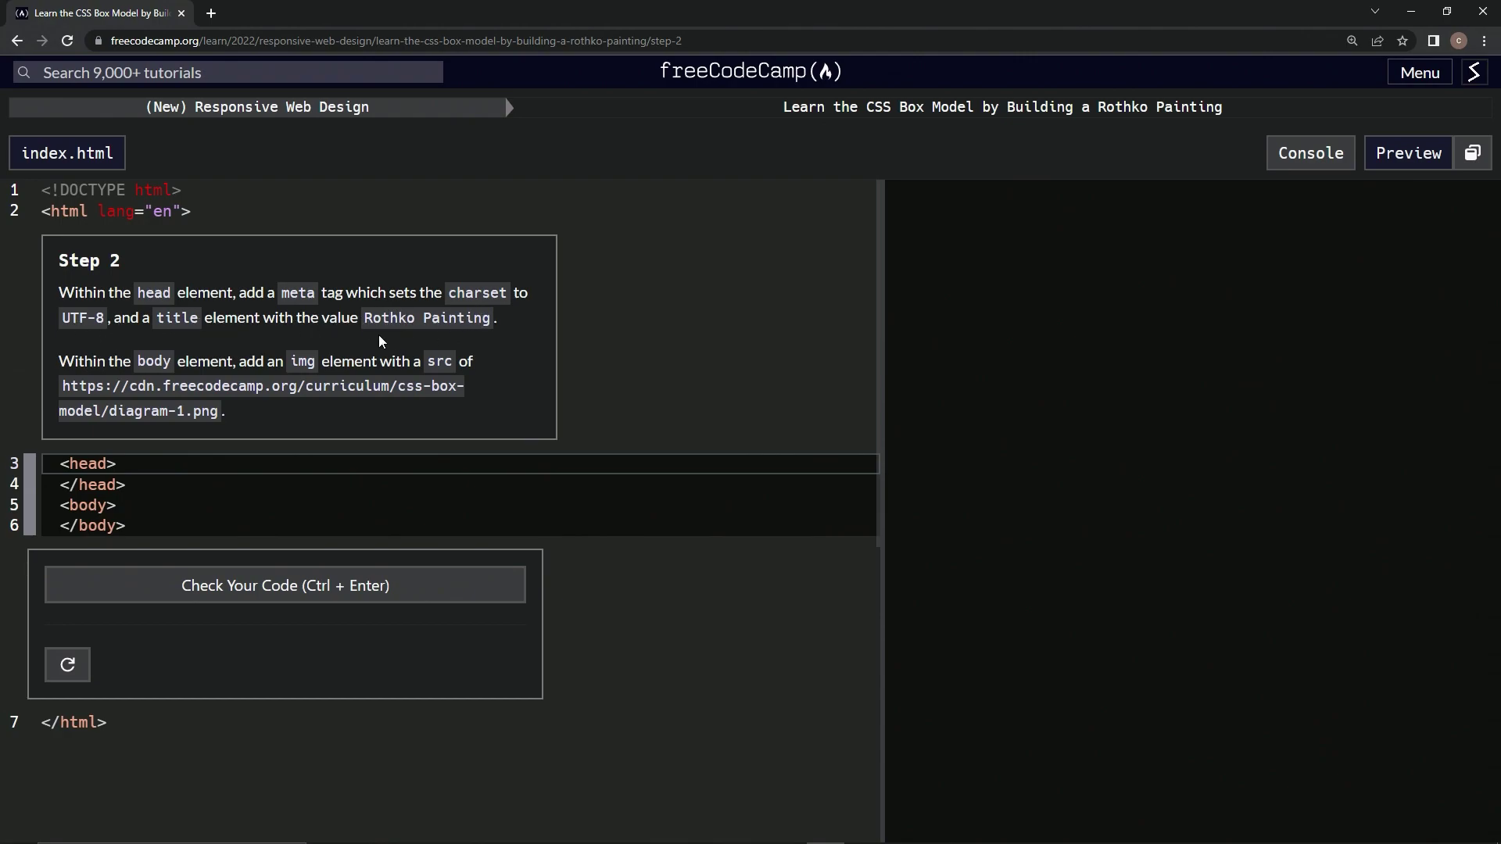
mouse_move(193, 368)
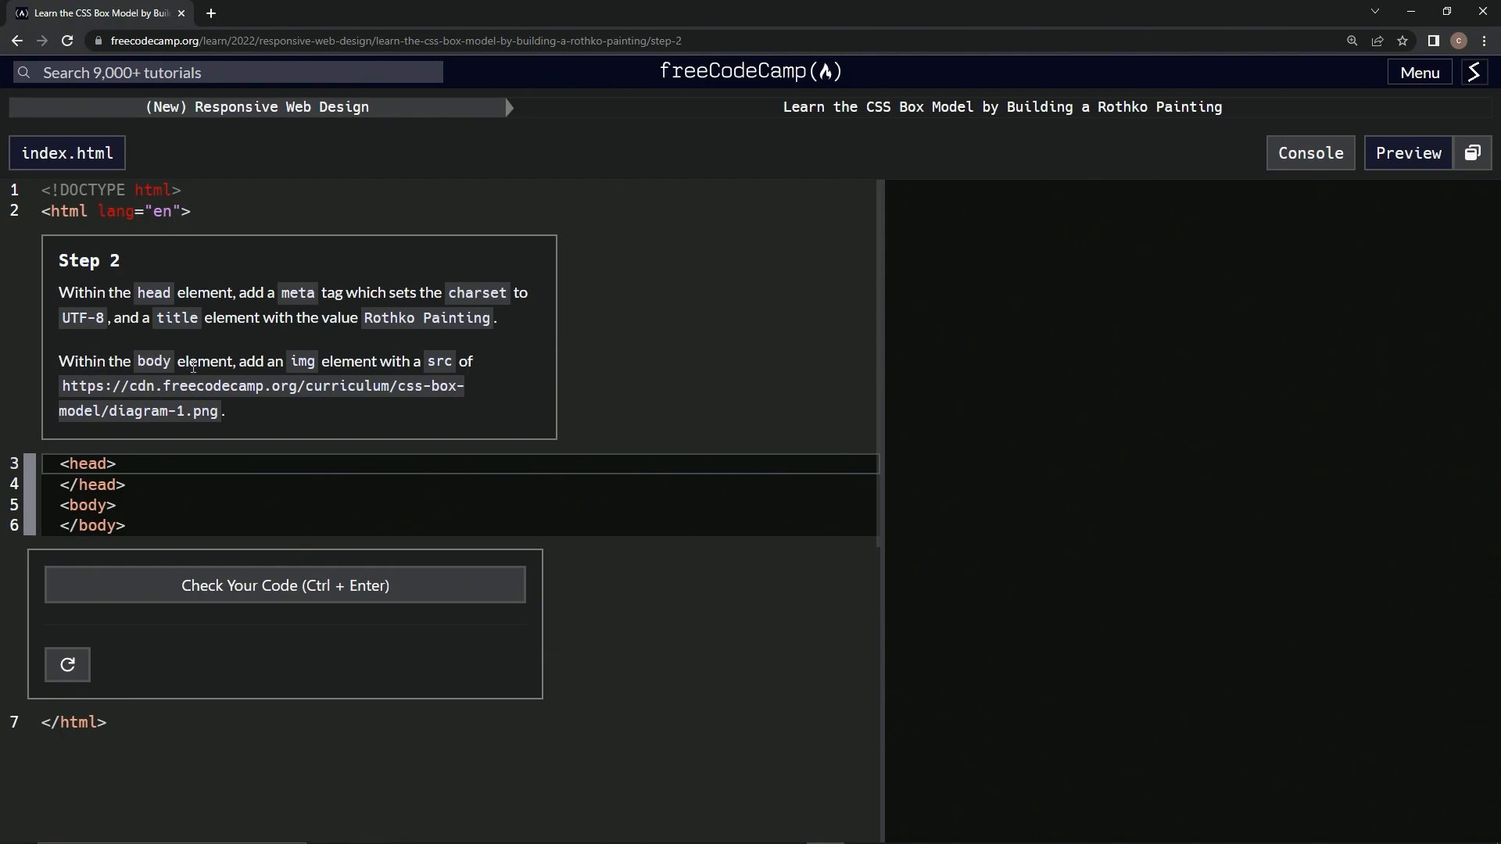
mouse_move(234, 393)
text(<me)
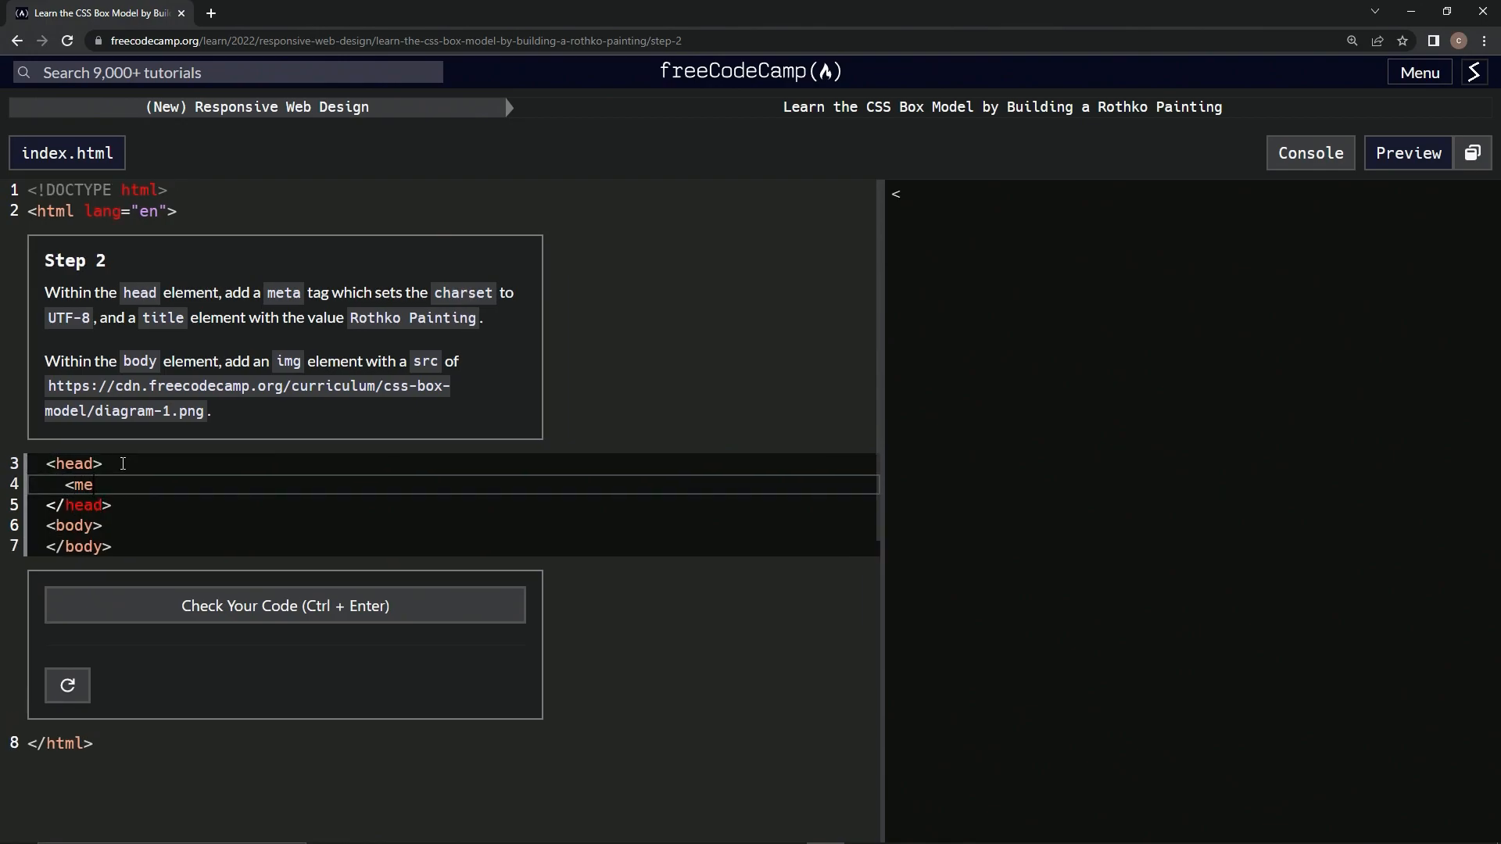
Step: Type a <meta charset='UTF-8'> tag inside the head element
text(ta>)
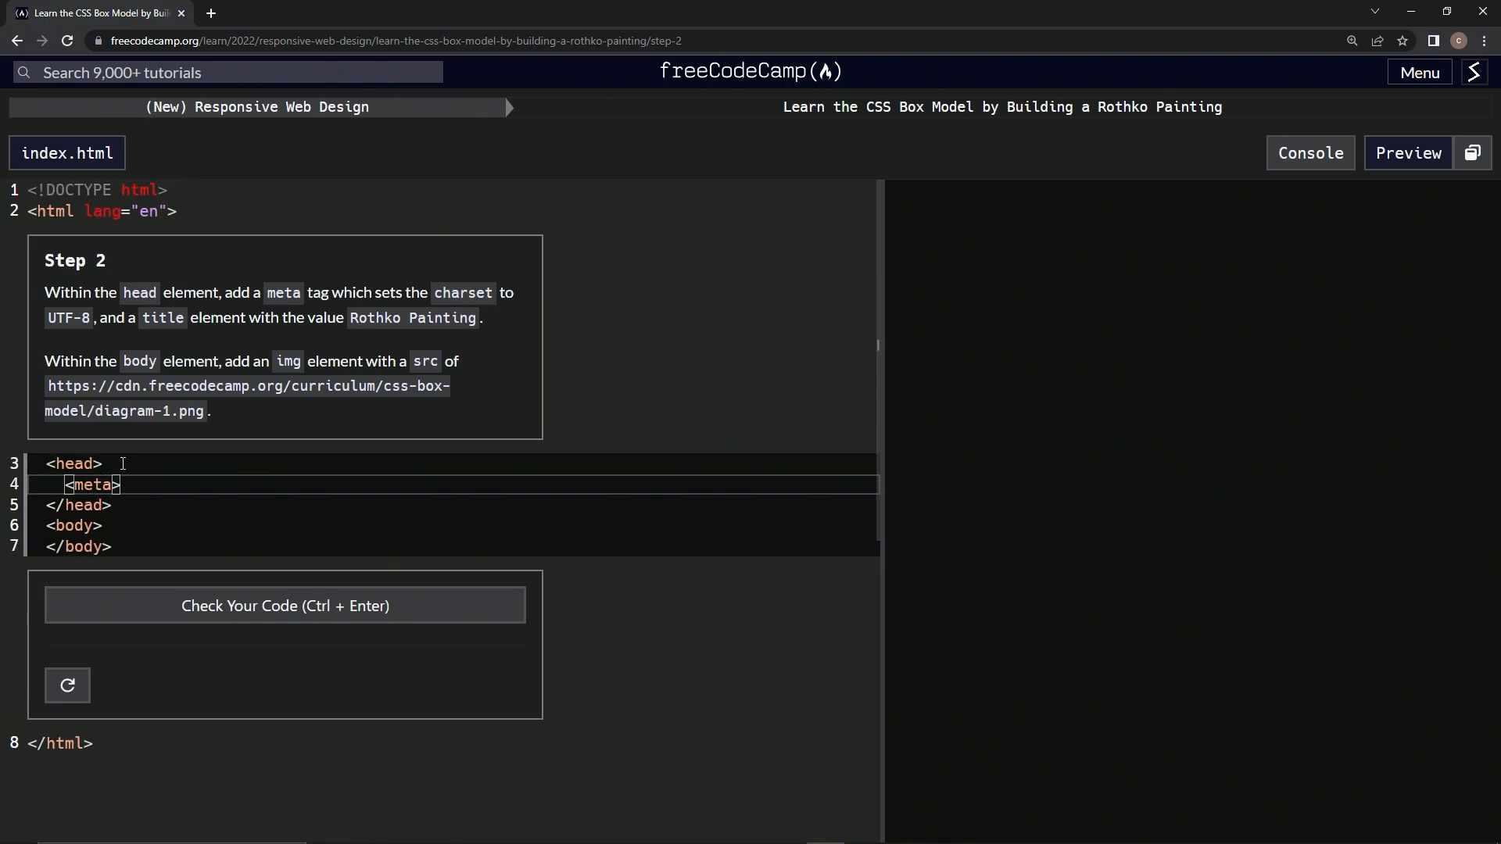
text(charset=)
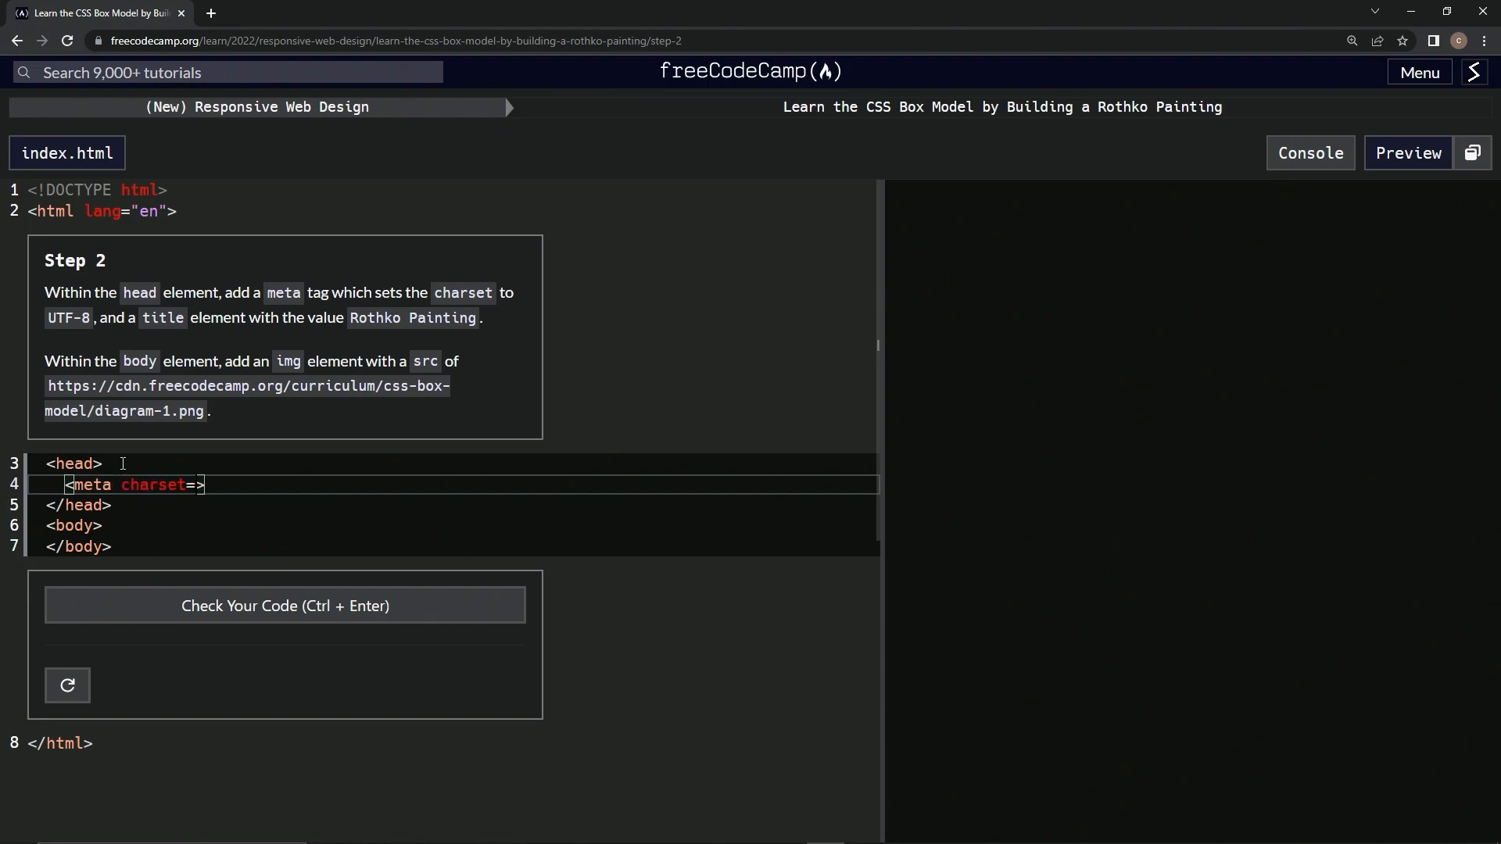
text('')
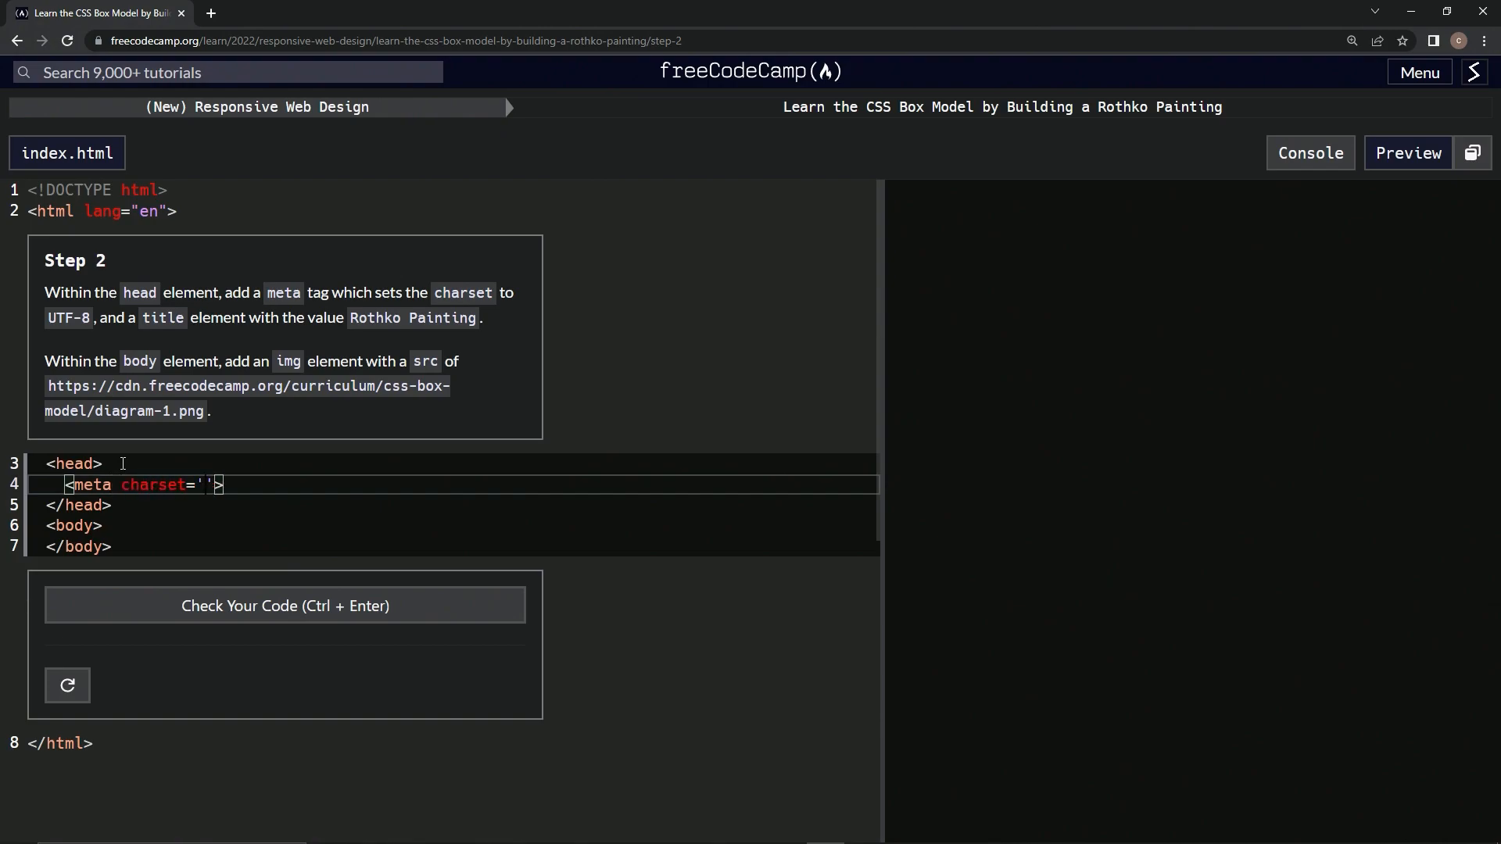
text(UTF-)
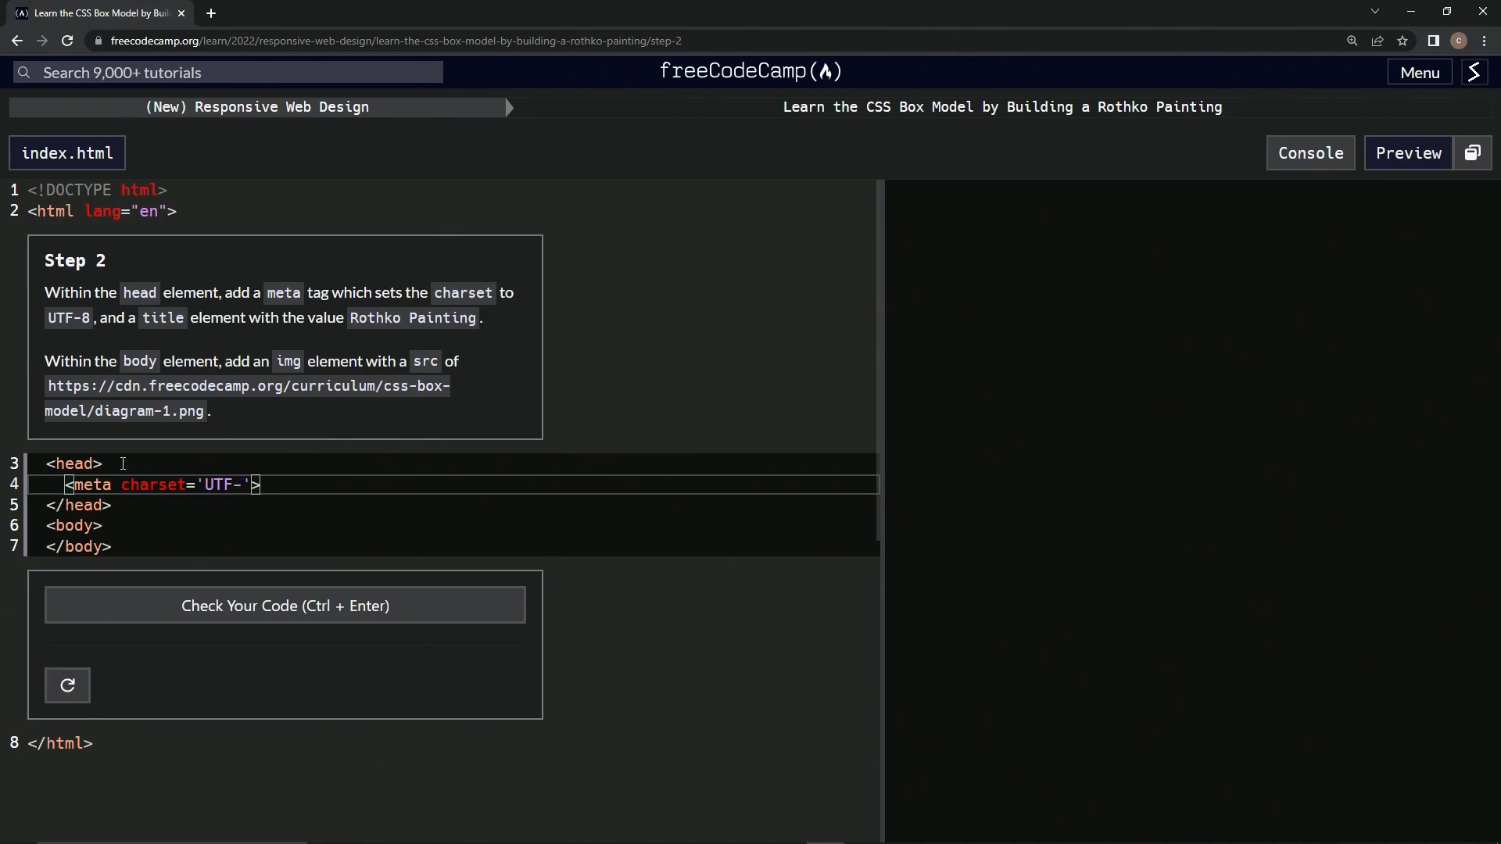
text(8)
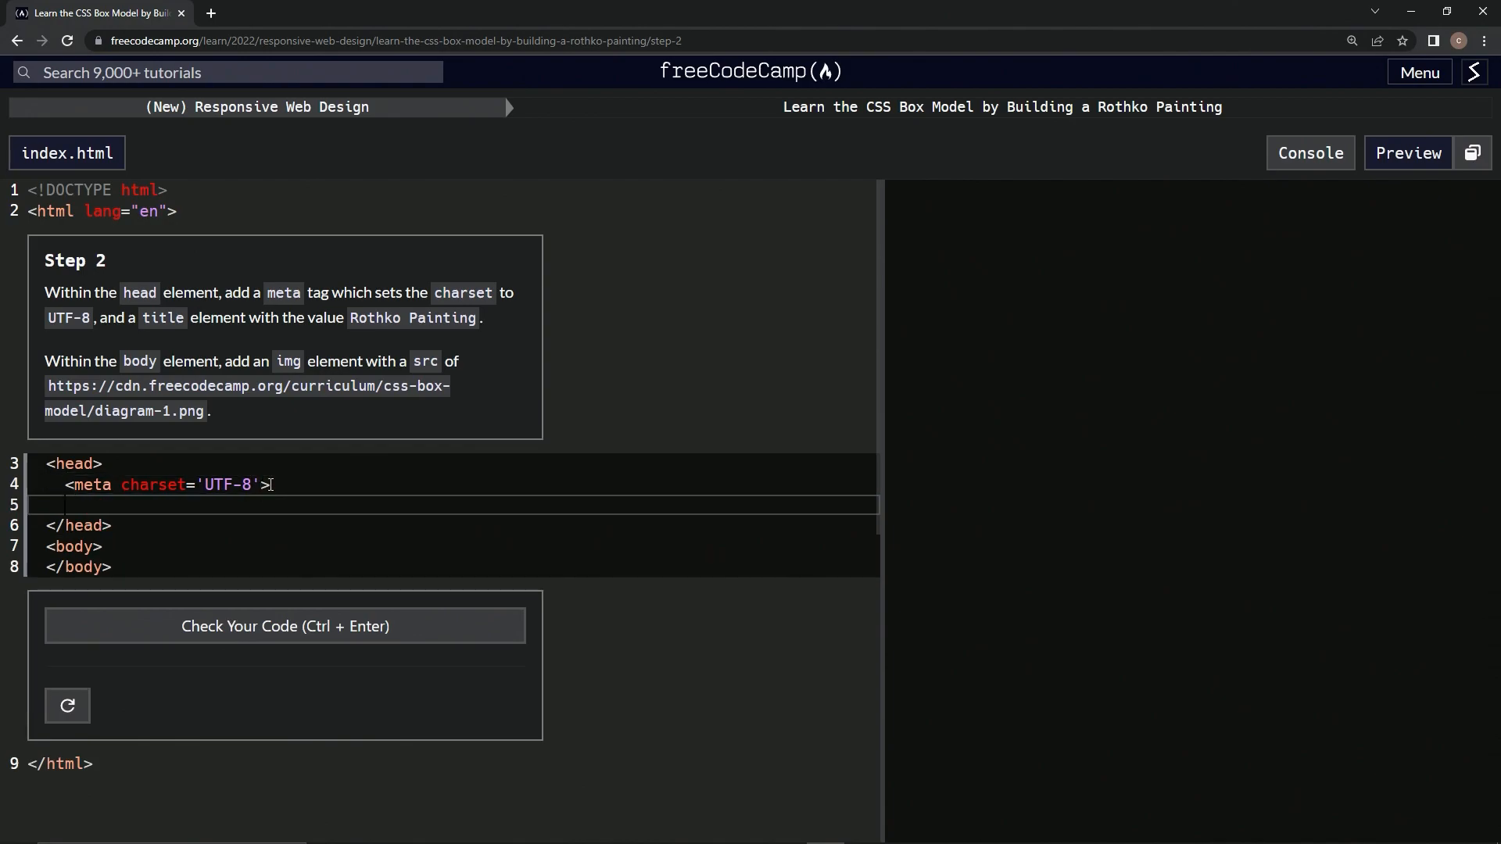
Step: Enter <title>Rothko Painting</title> on the new line below the meta tag
text(<title)
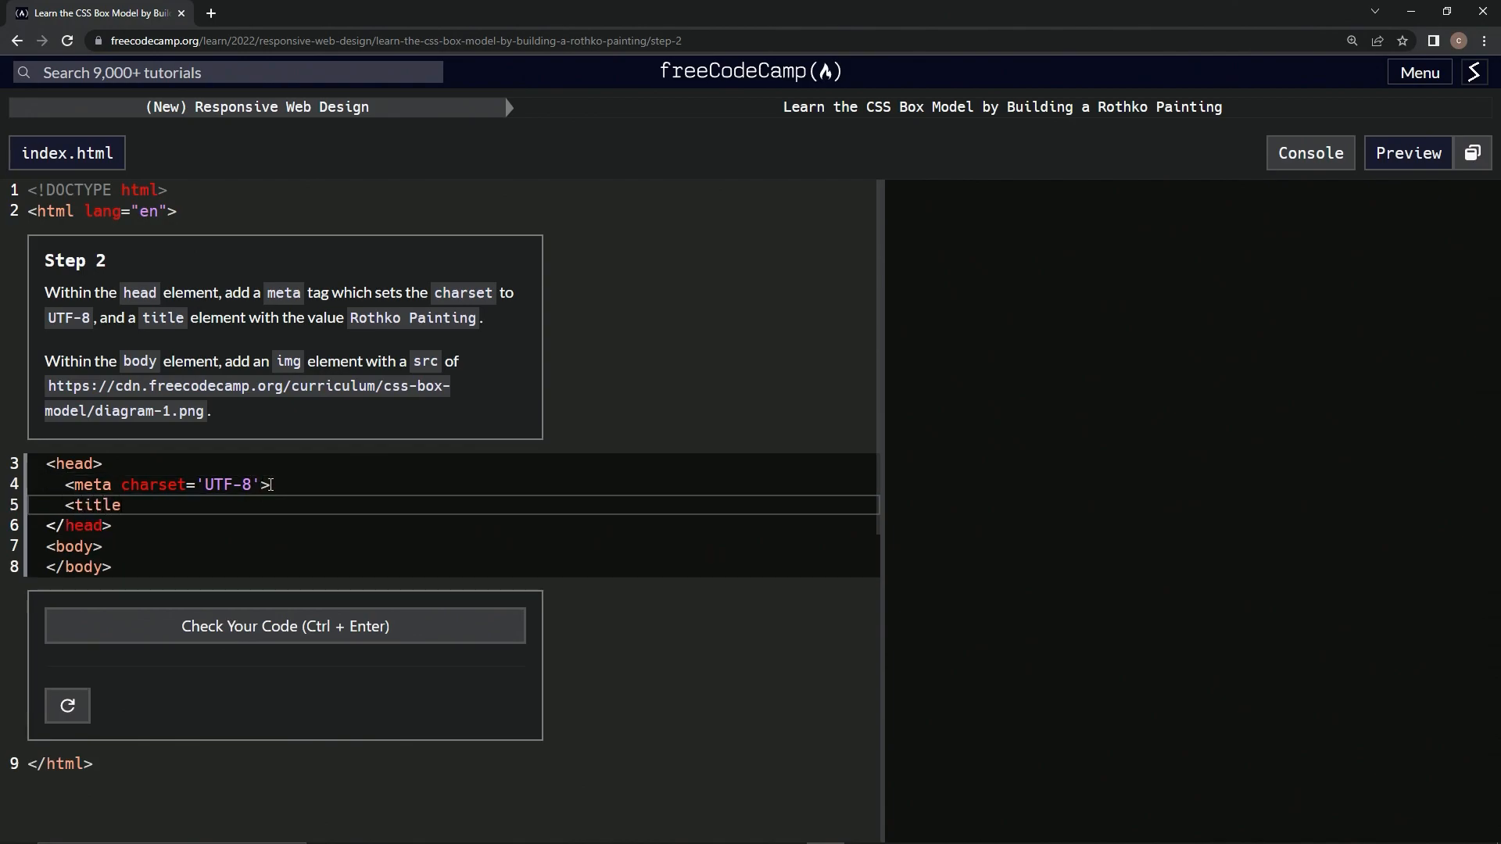
text(></tit)
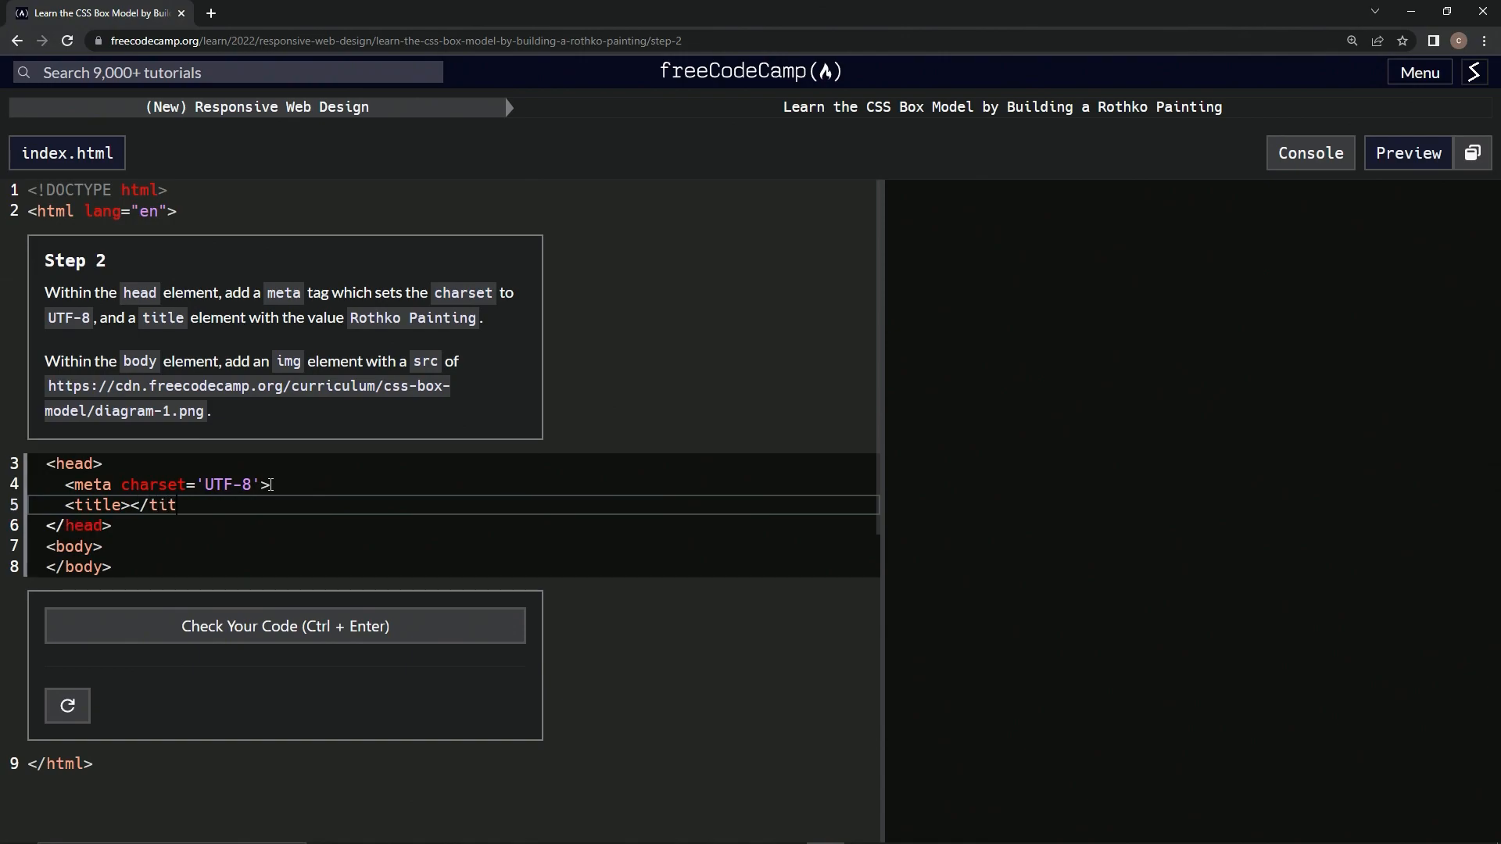
text(le>)
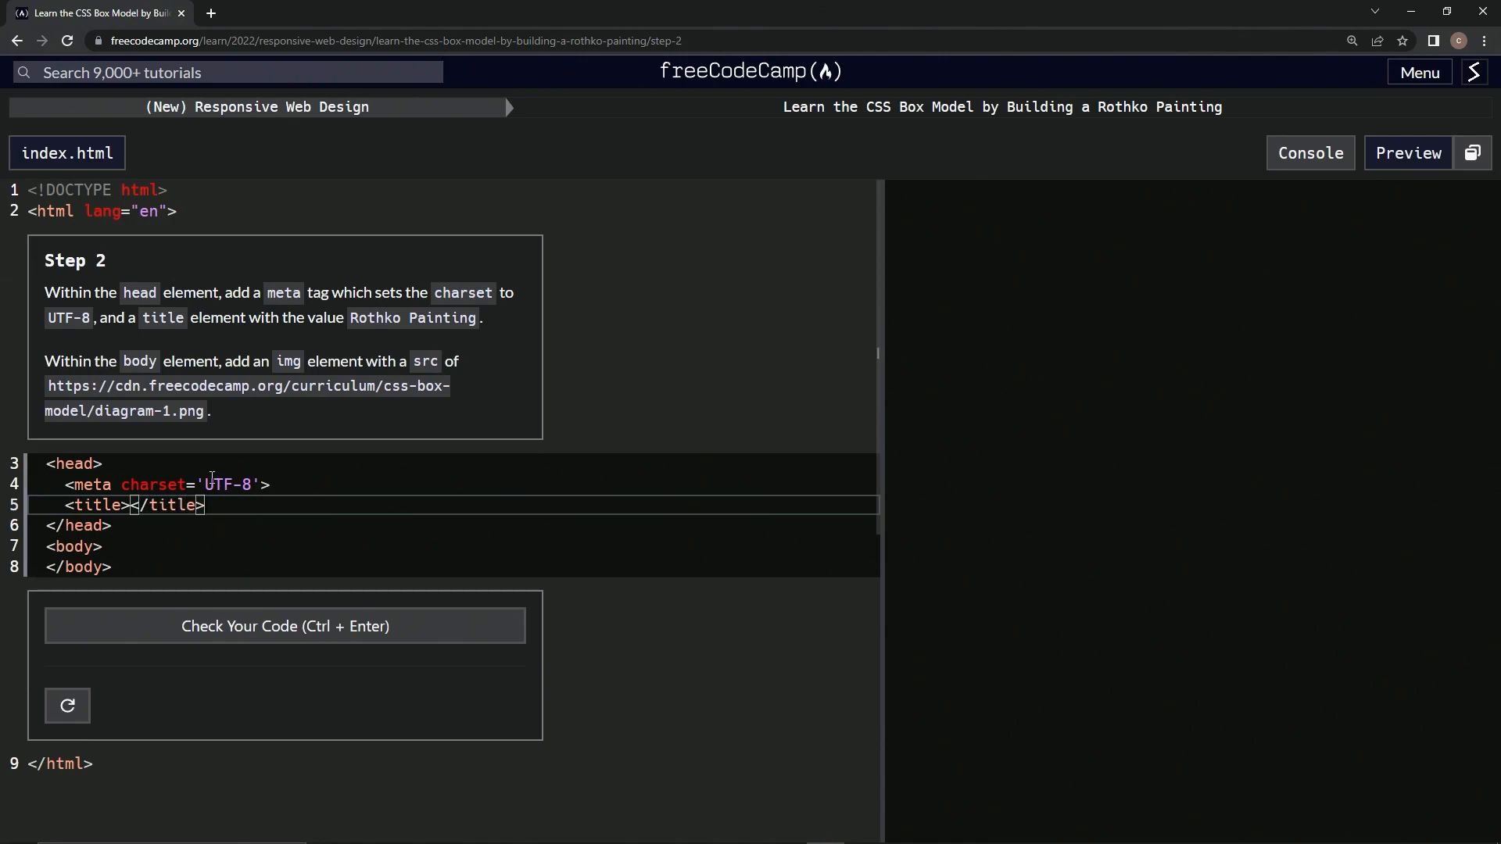
mouse_move(311, 491)
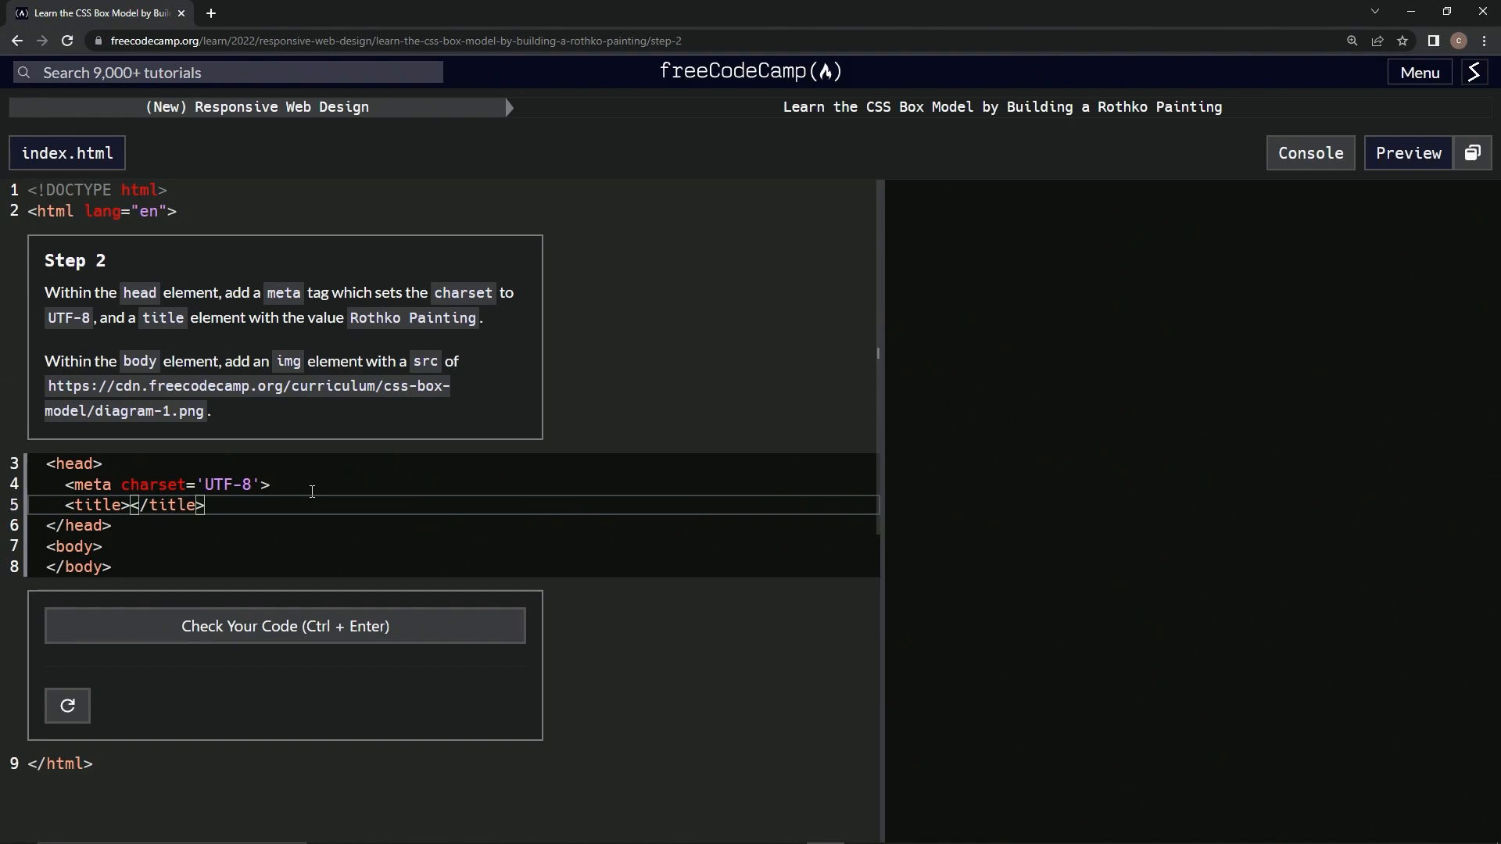
text(Rothk)
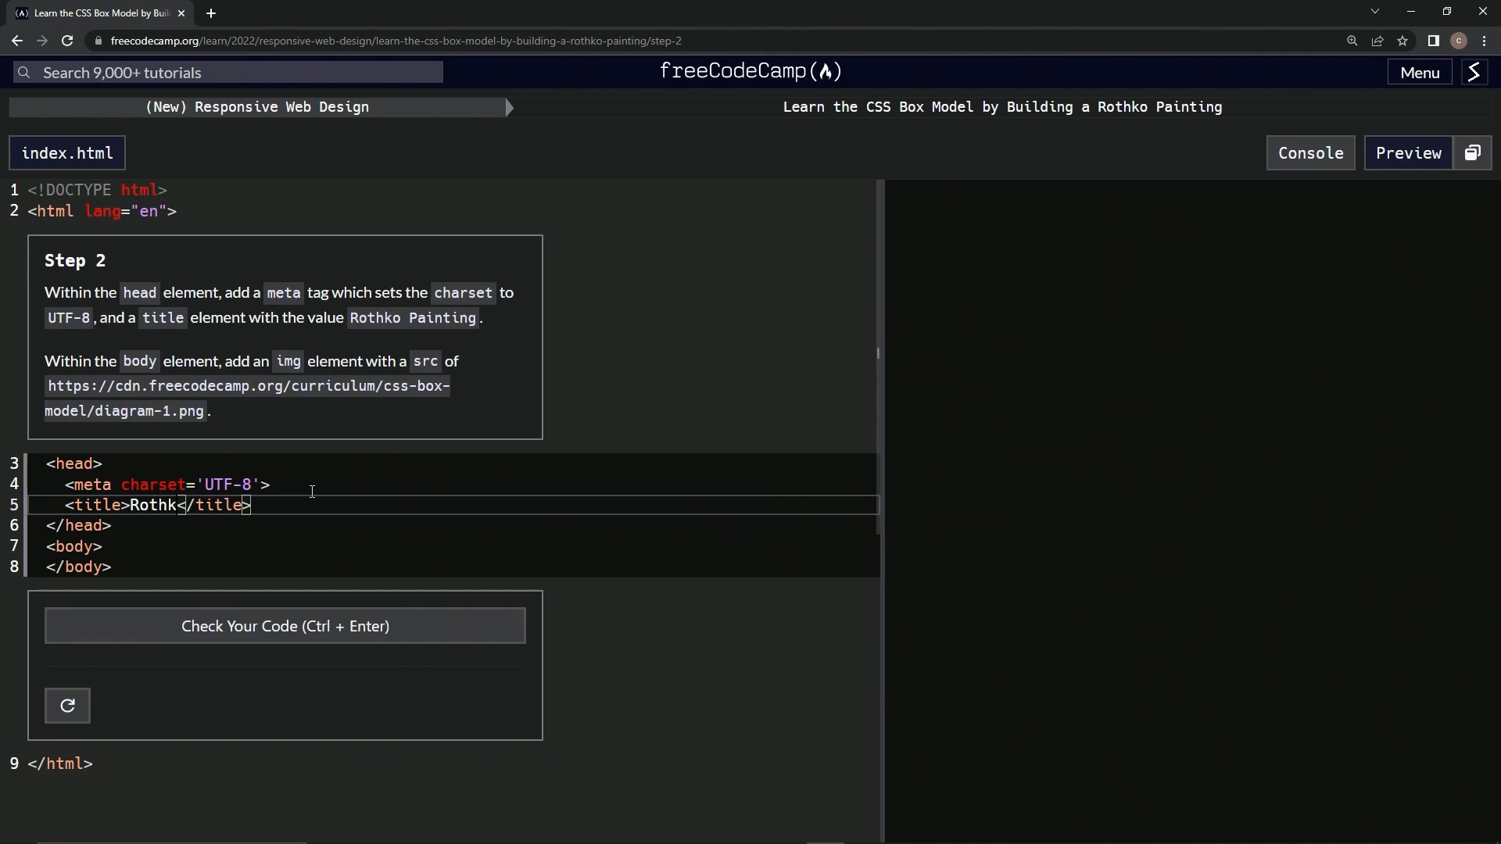
text(o Painting)
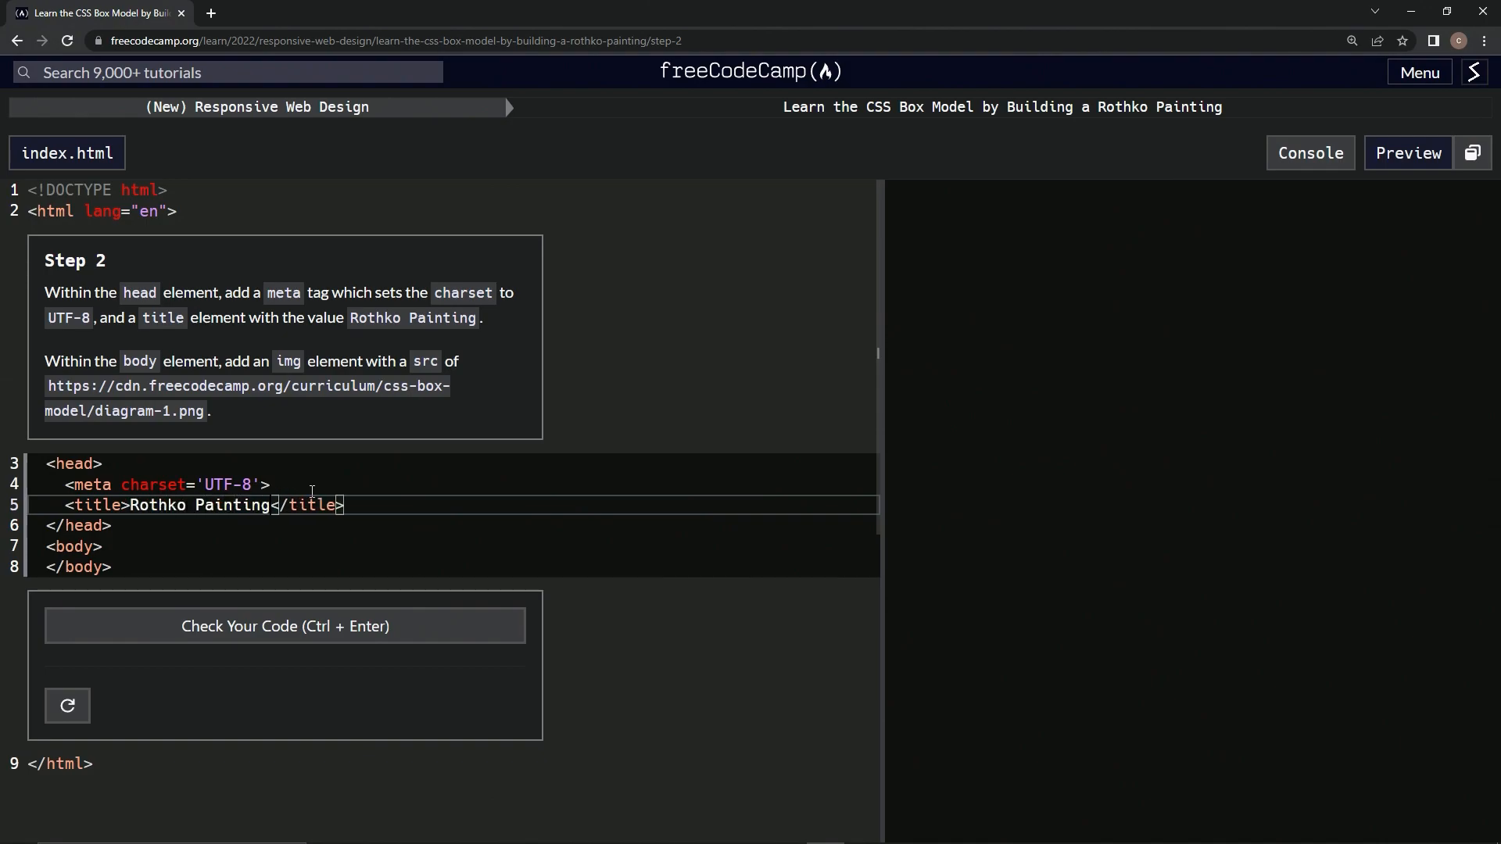
mouse_move(399, 300)
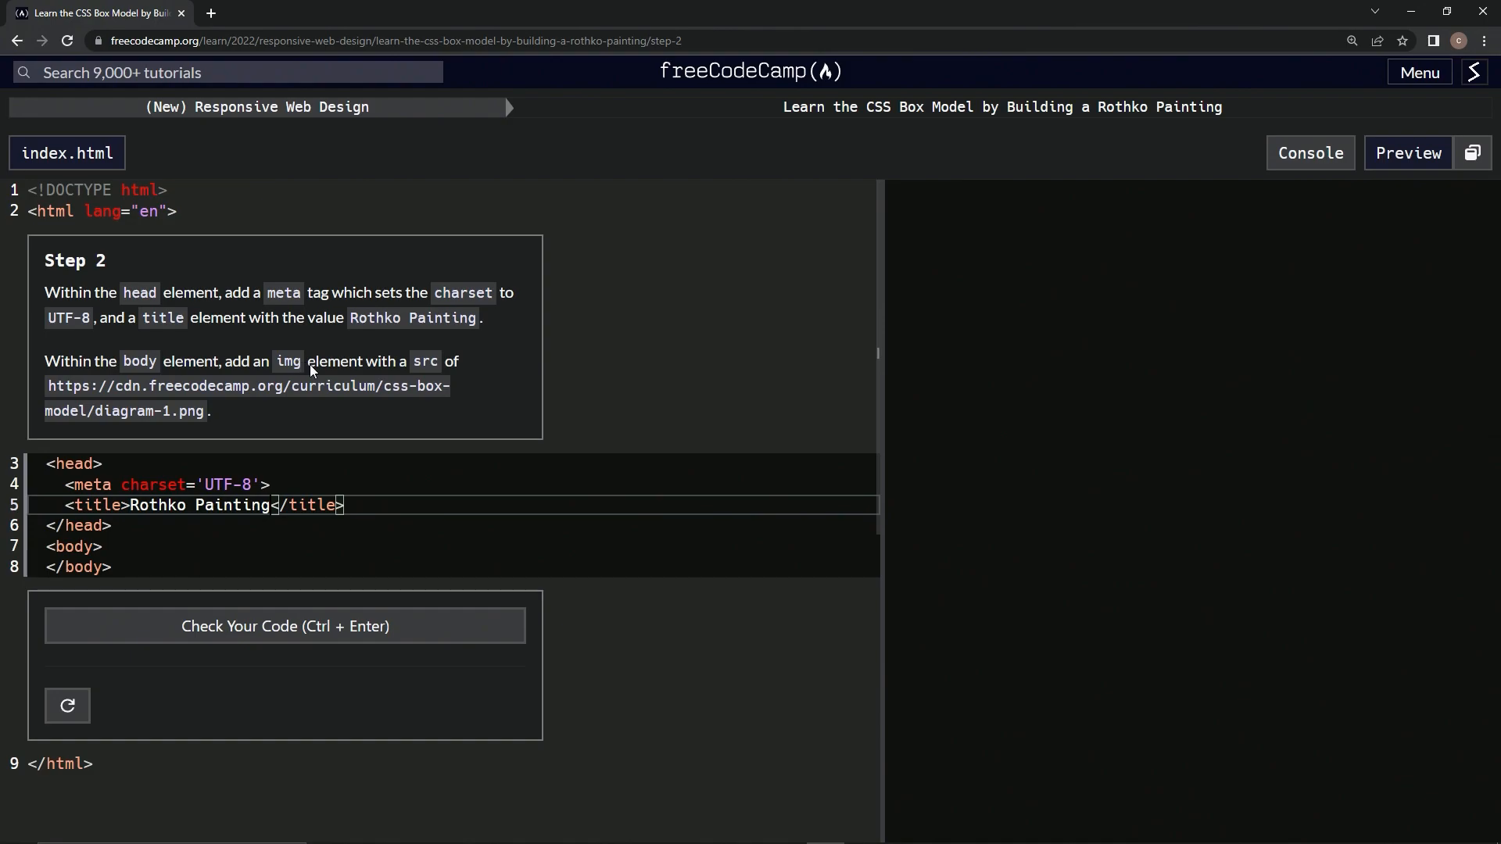
mouse_move(112, 532)
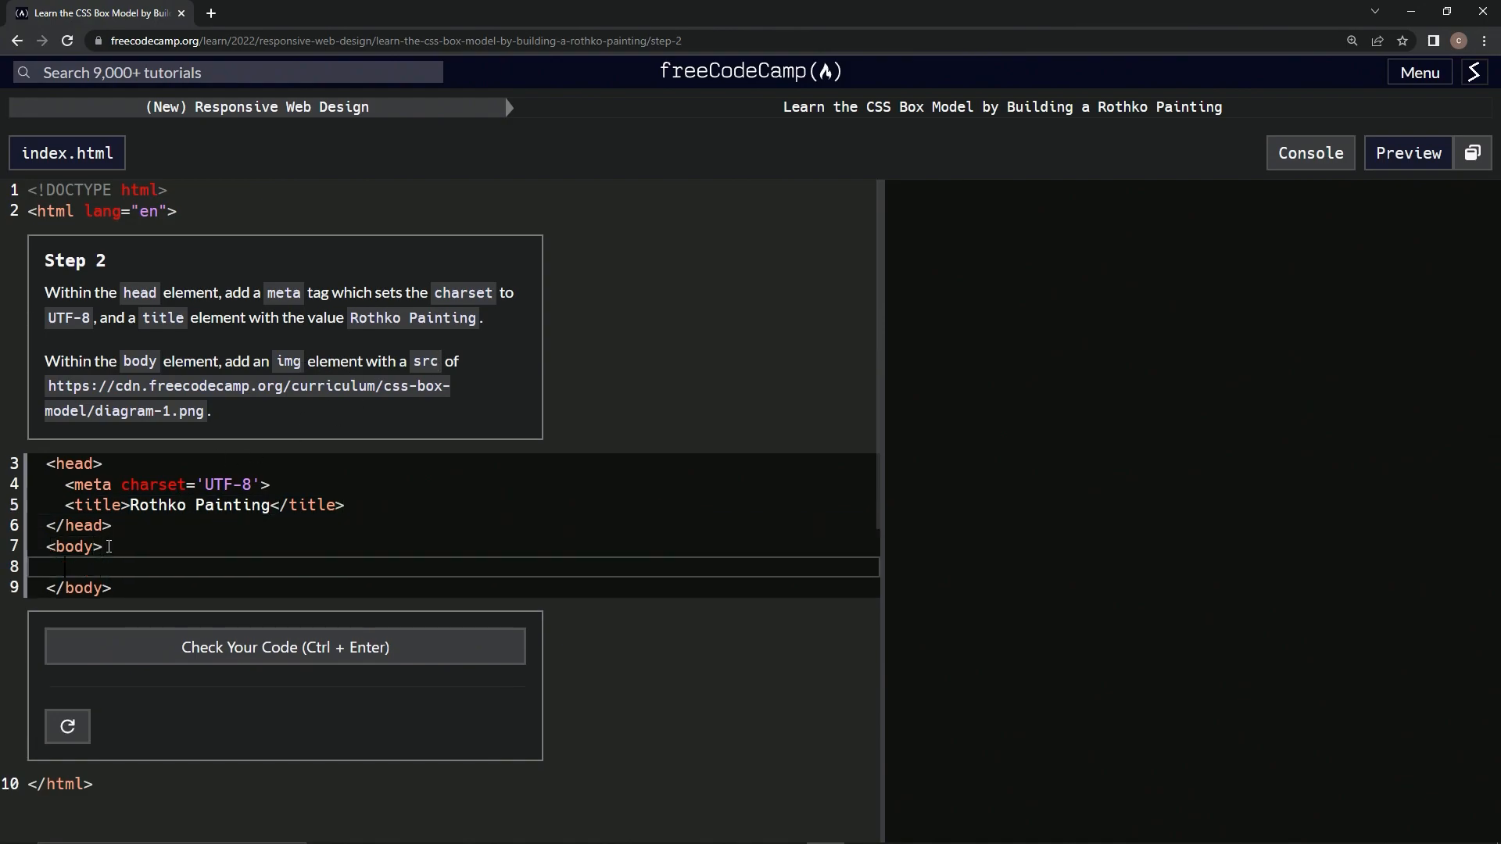
text(<img)
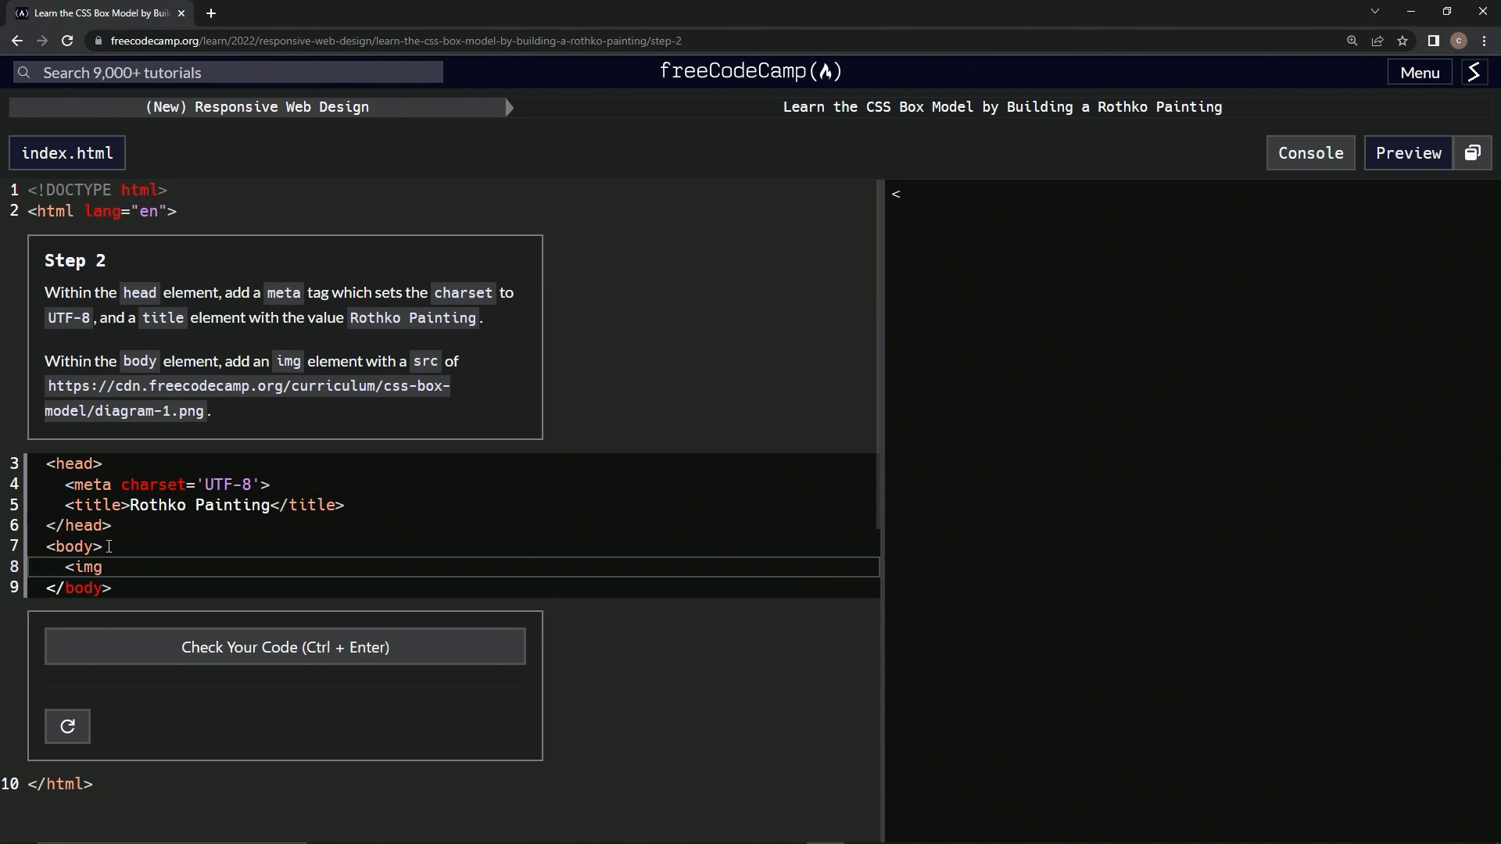
text(>)
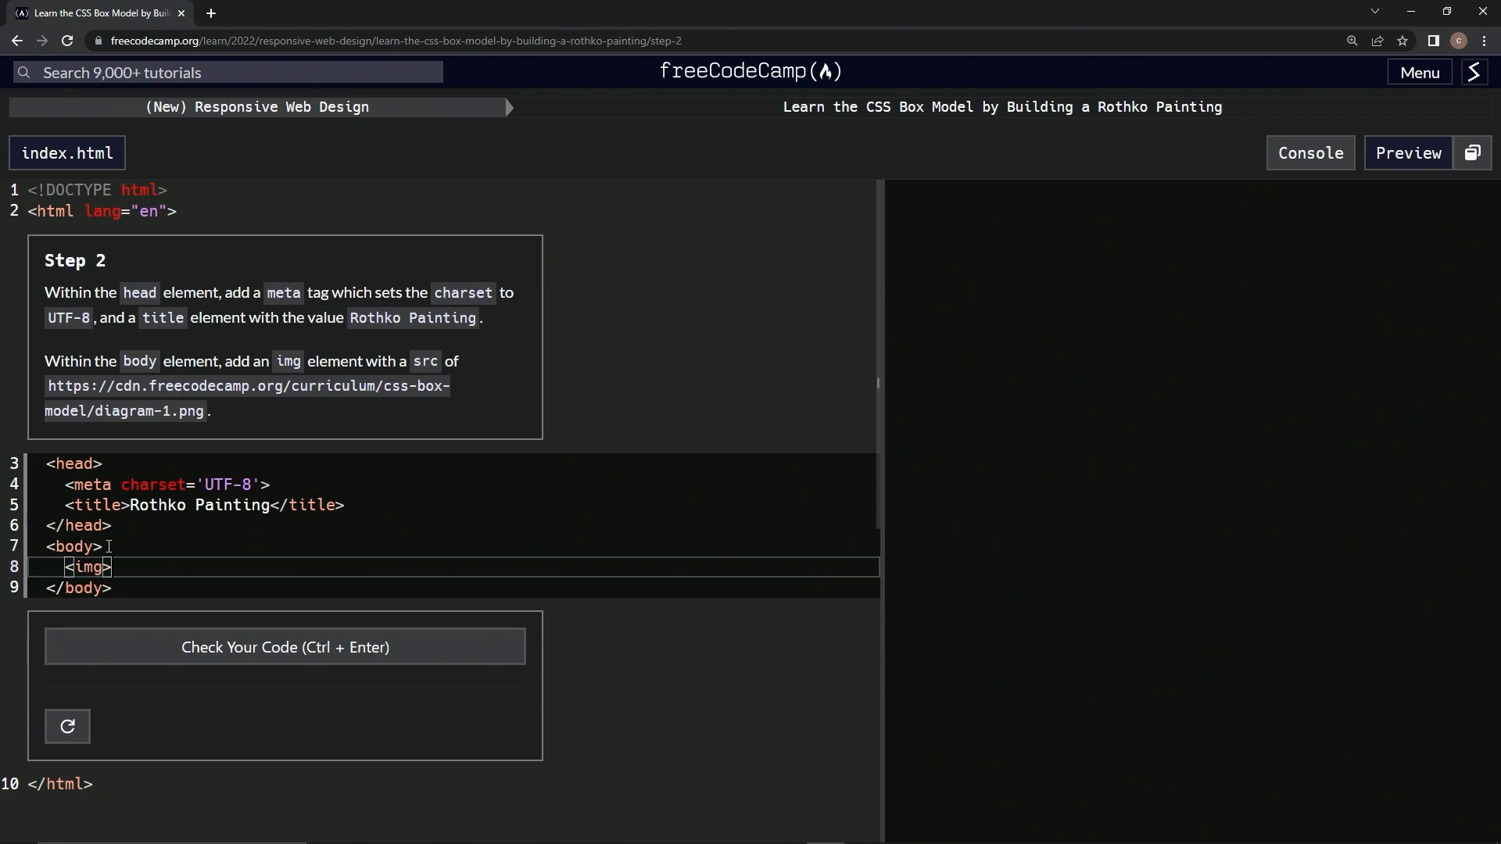
mouse_move(200, 550)
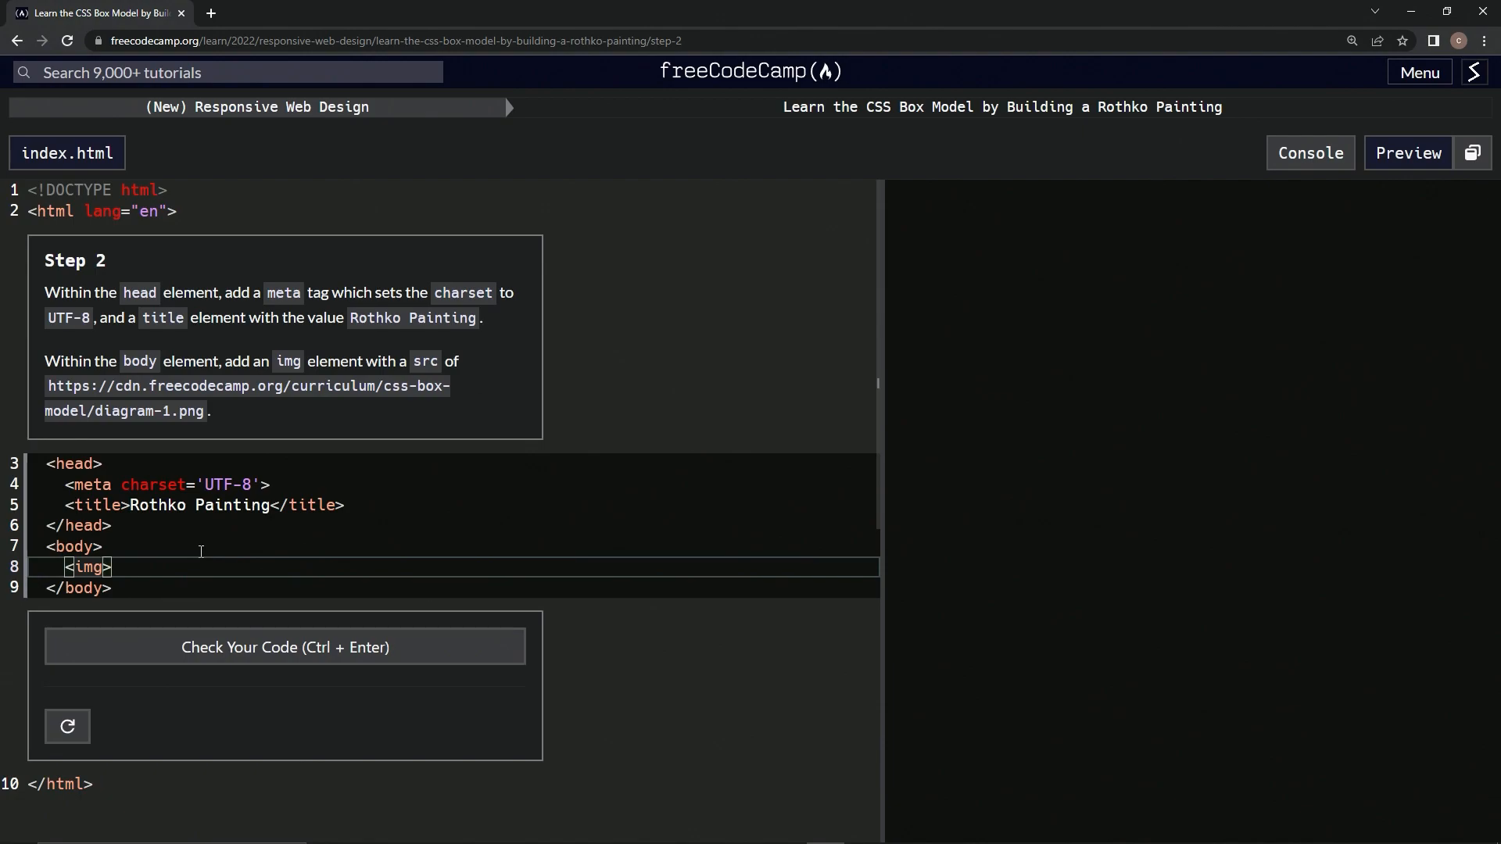
text(src=')
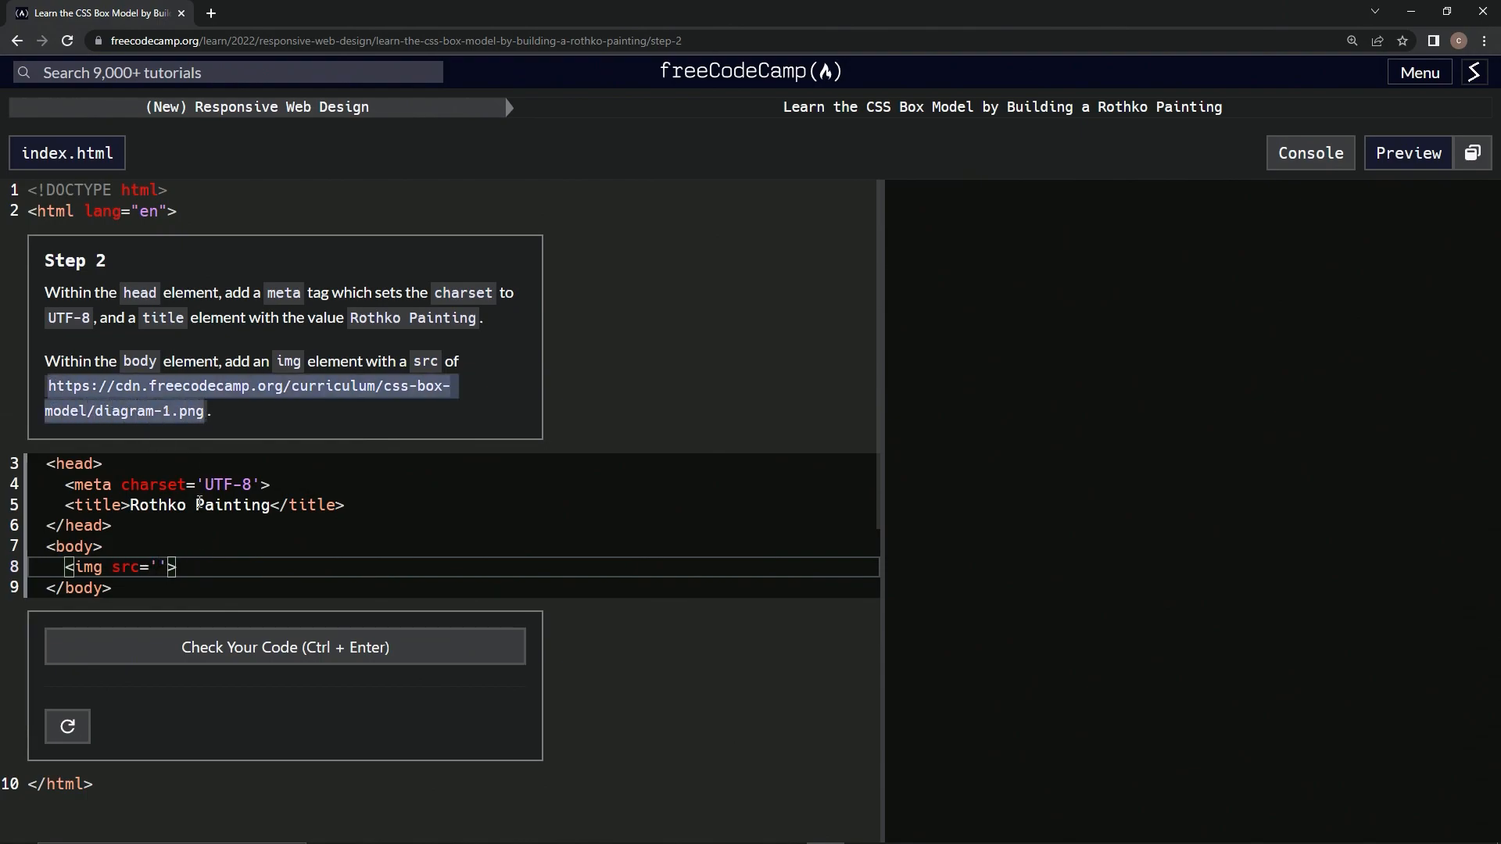
text(https://cdn.freecodecamp.org/curriculum/css-box-model/diagram-1.png)
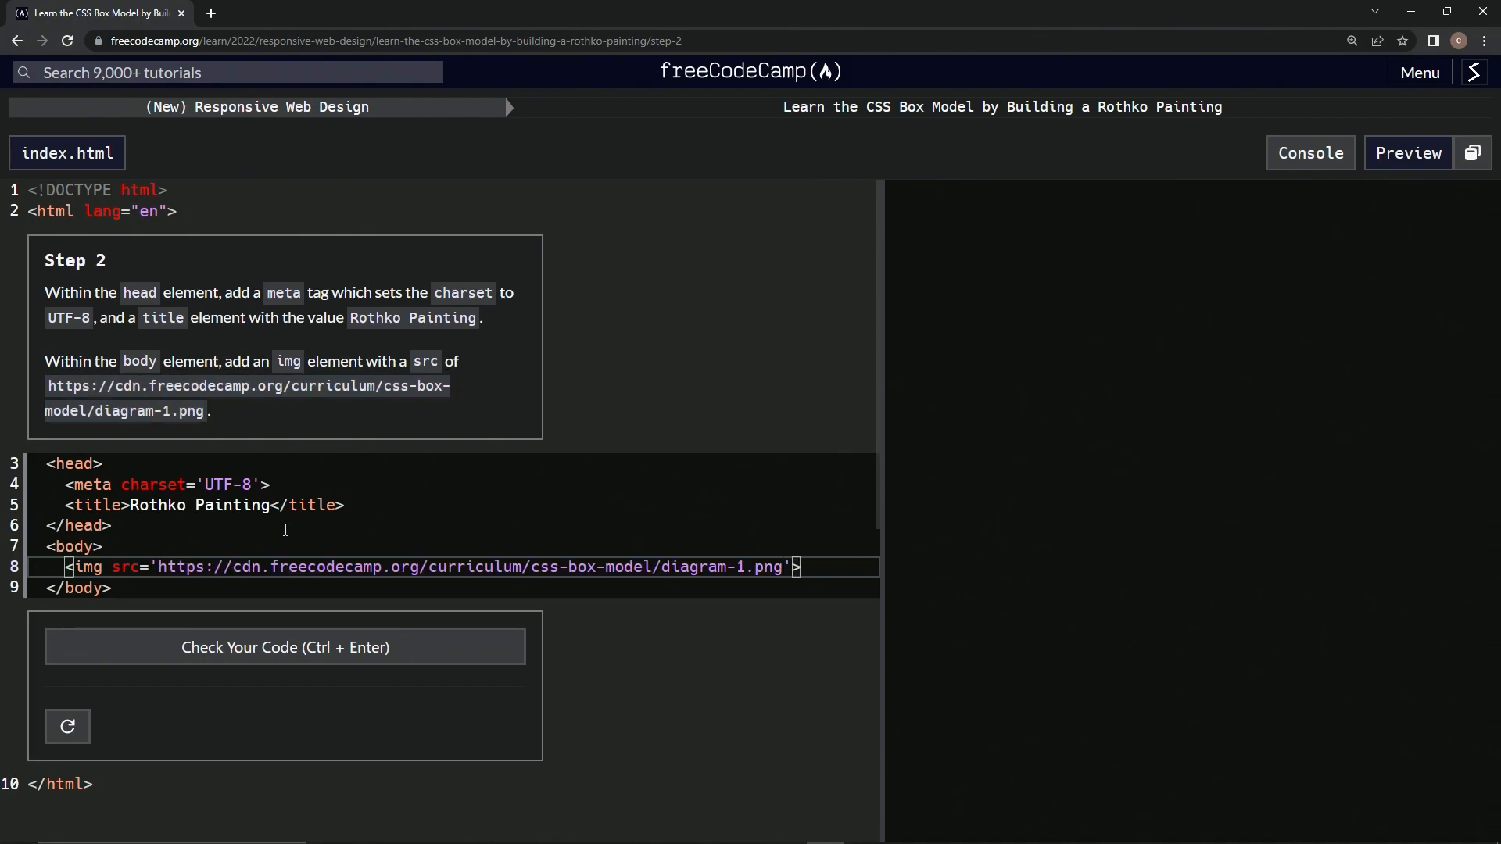
Step: Run the Step 2 tests and submit the passing code to reach Step 3
click(1407, 152)
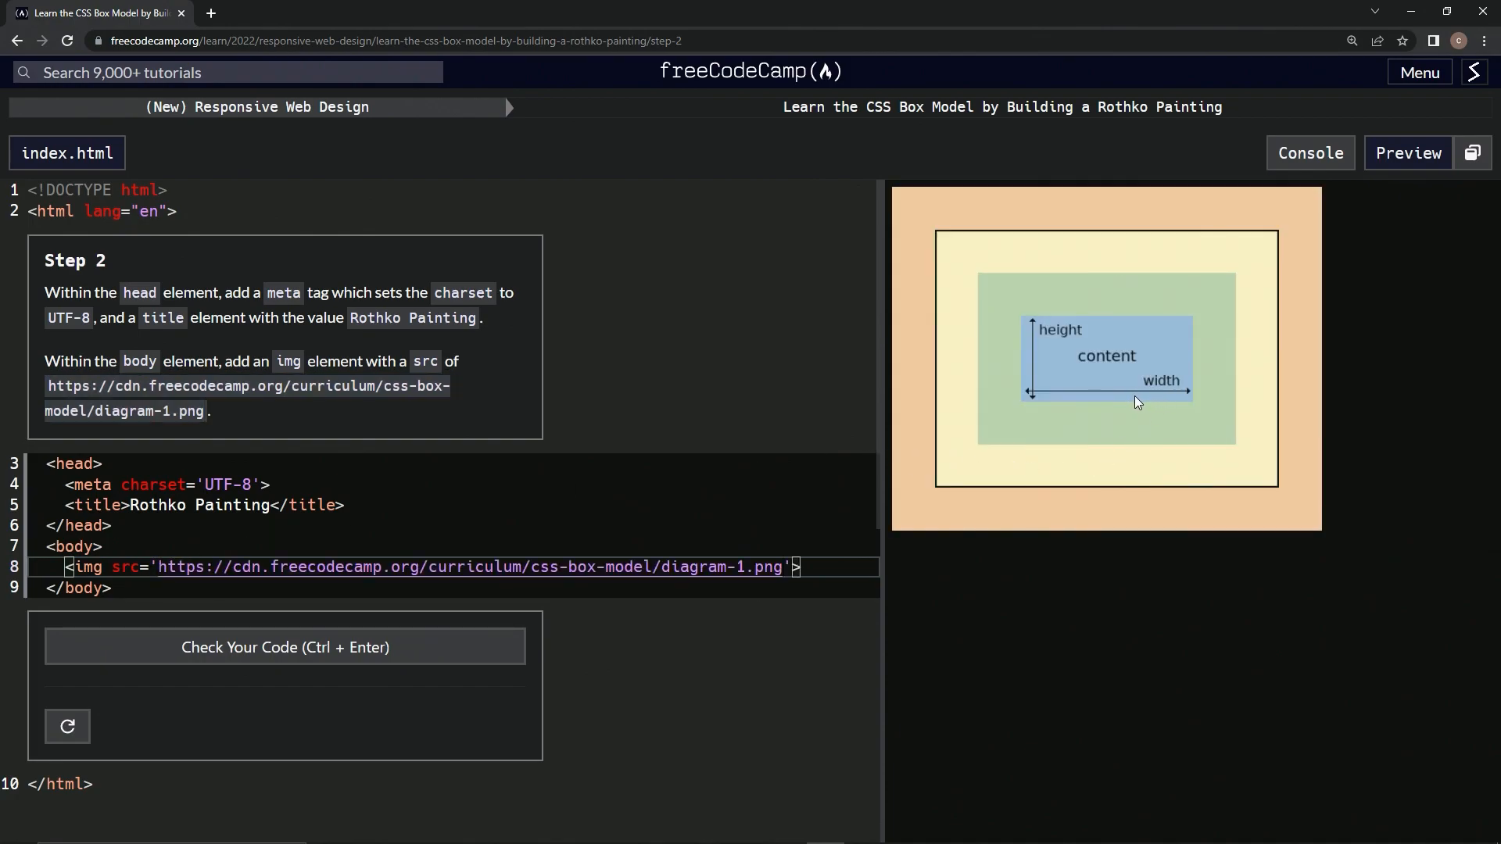
mouse_move(1028, 428)
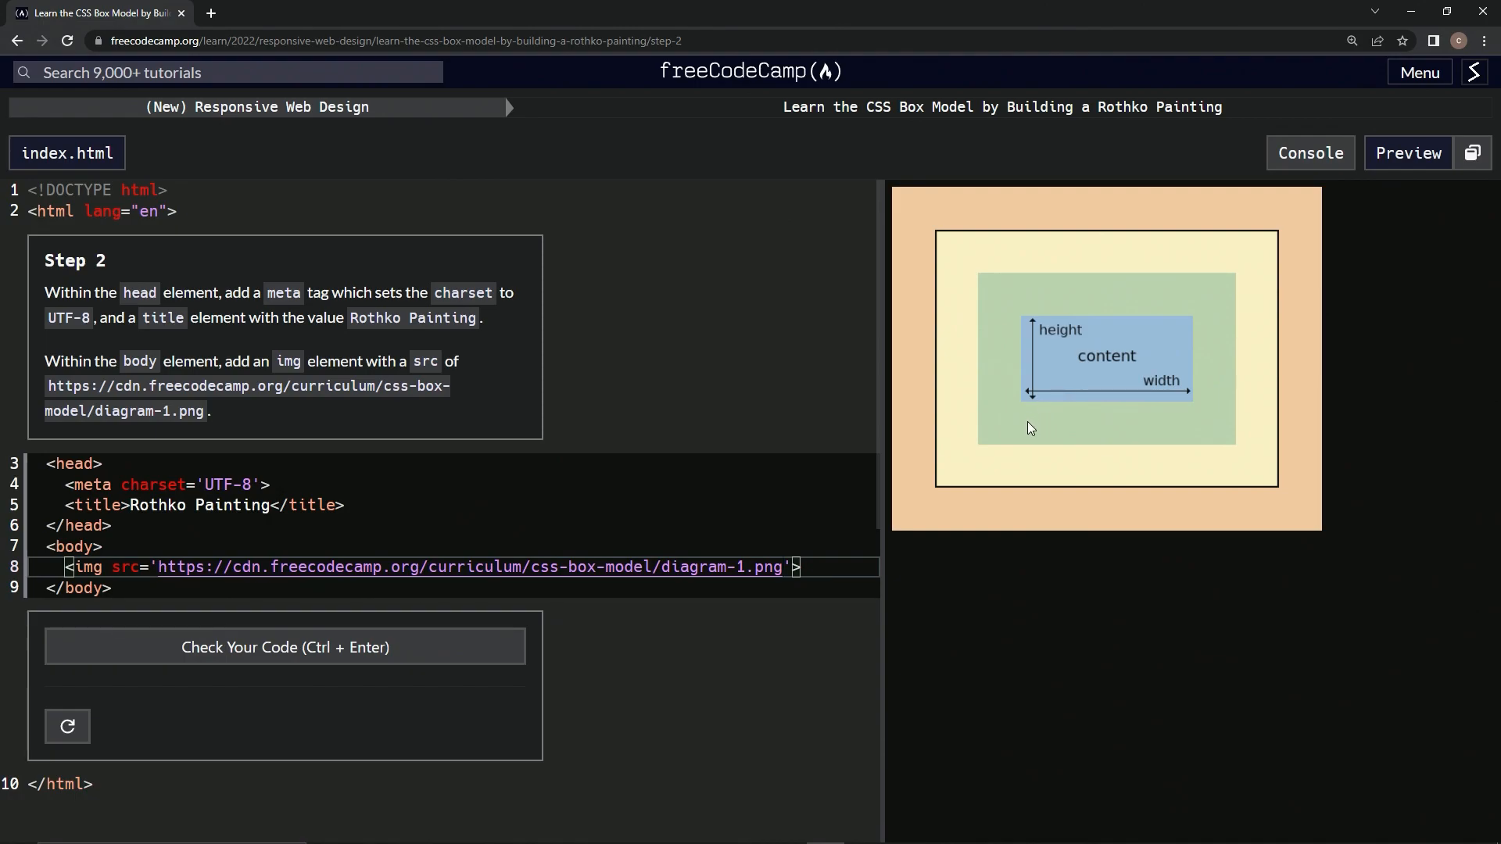
mouse_move(285, 647)
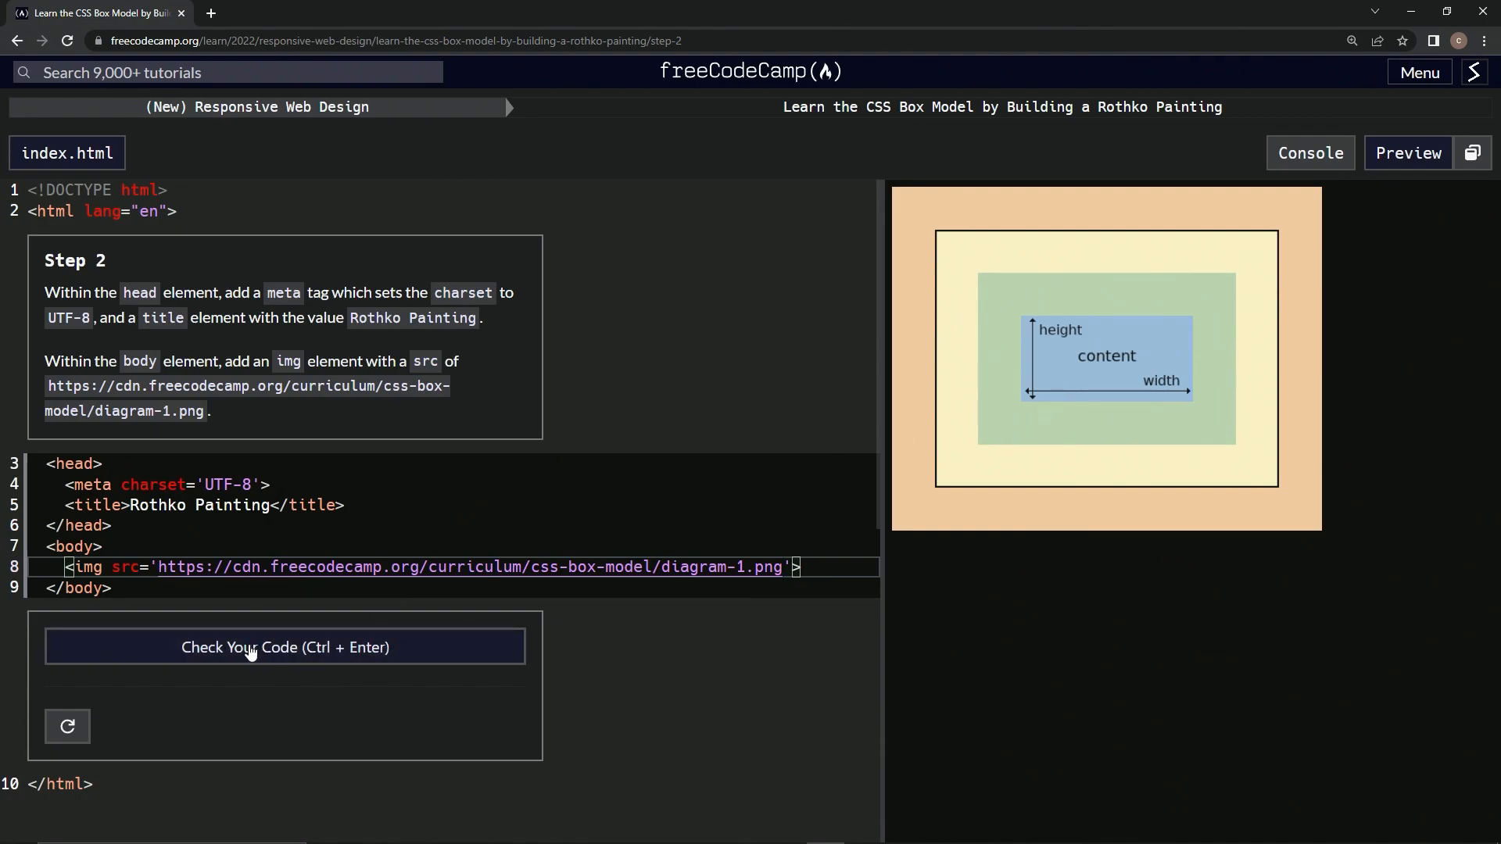
click(285, 647)
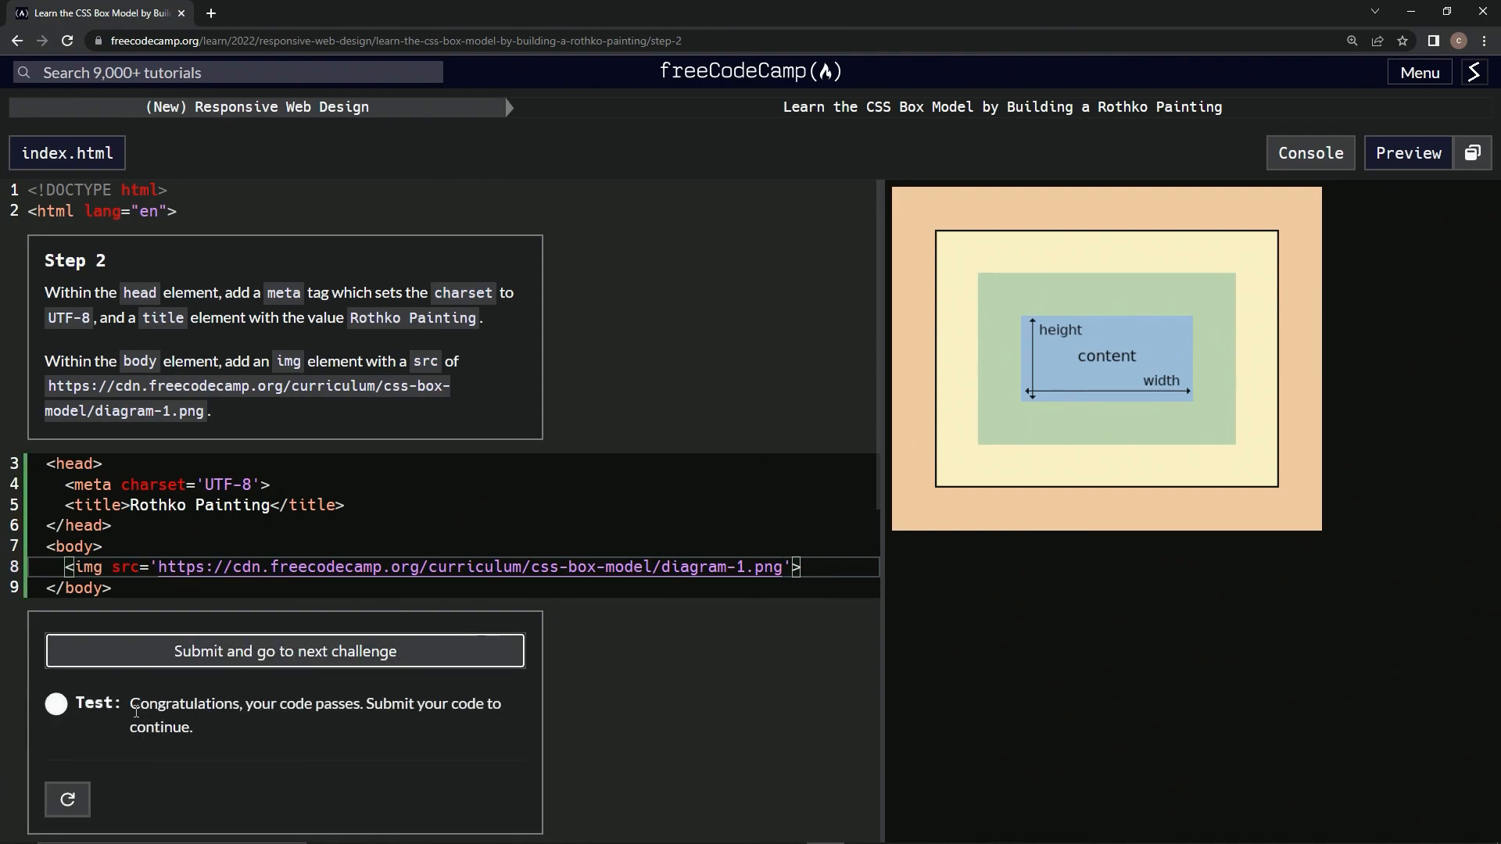
click(285, 651)
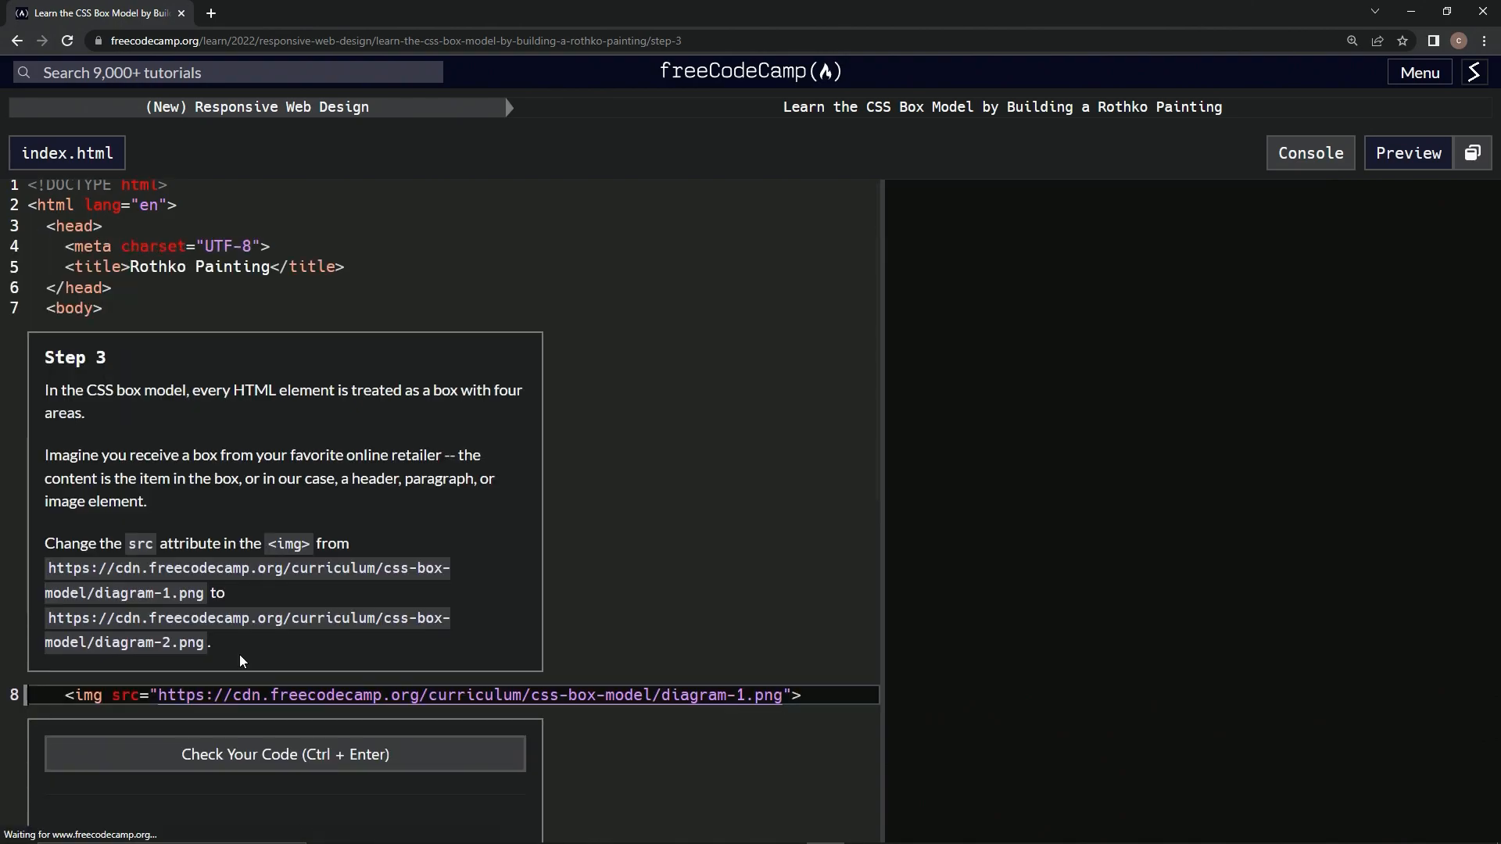